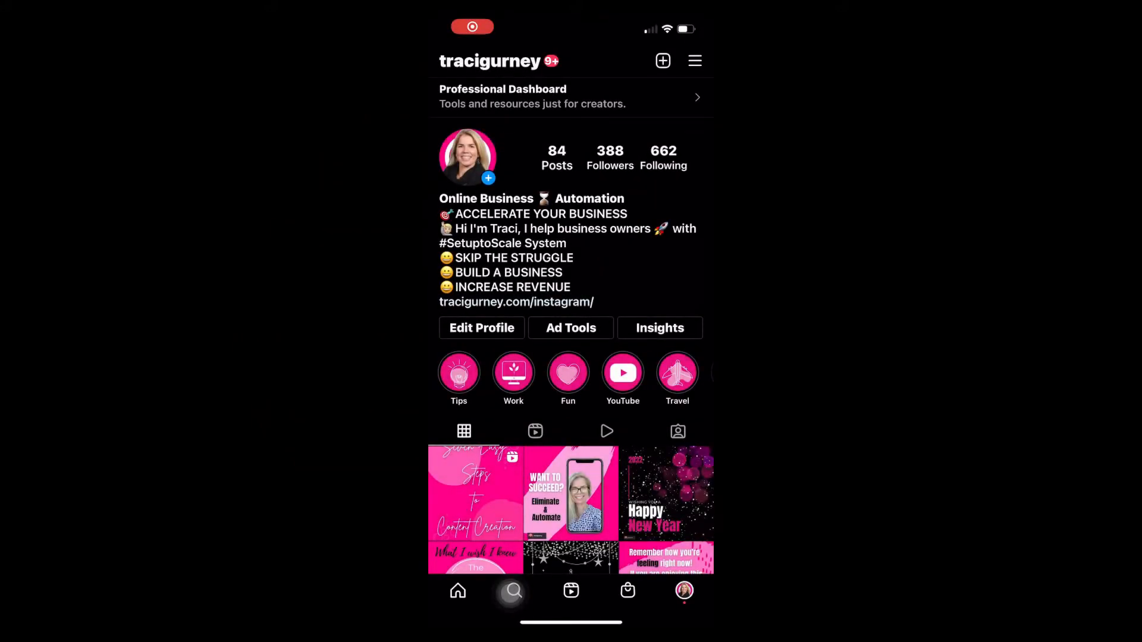
Reach Instagram's Twitter authorization page via Settings > Account > Sharing to Other Apps > Twitter.
left_click(693, 61)
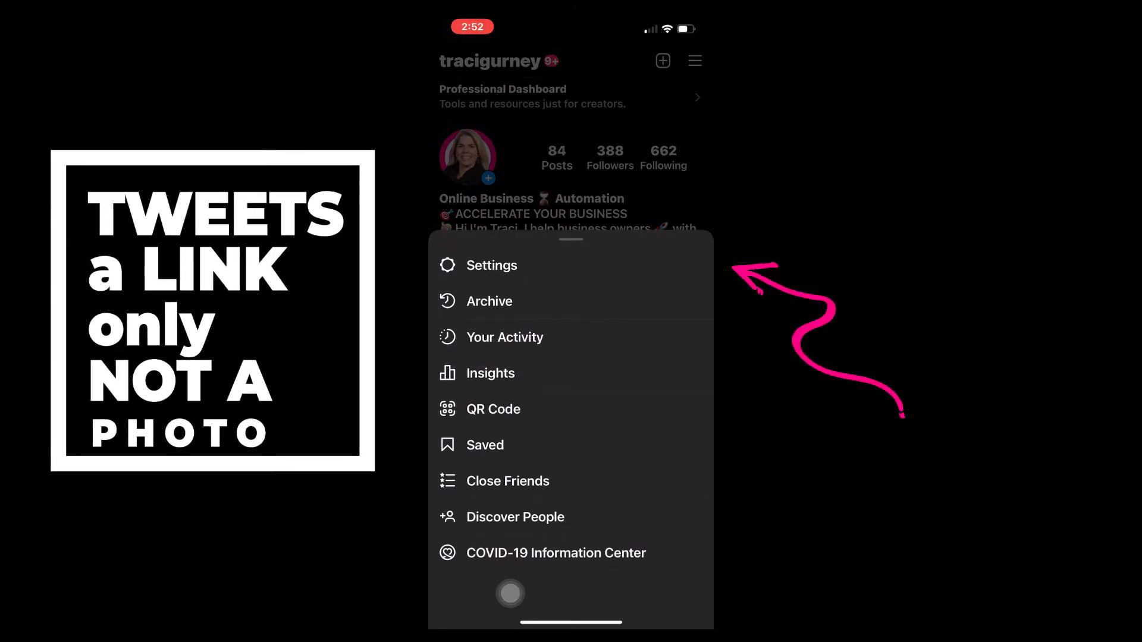
left_click(491, 266)
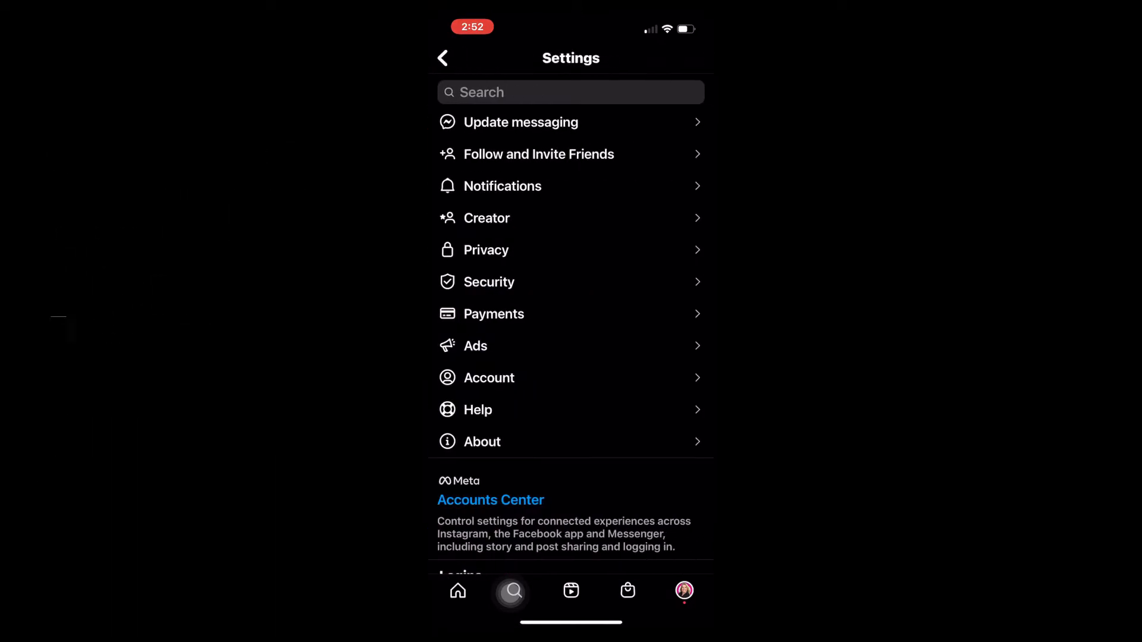
left_click(489, 377)
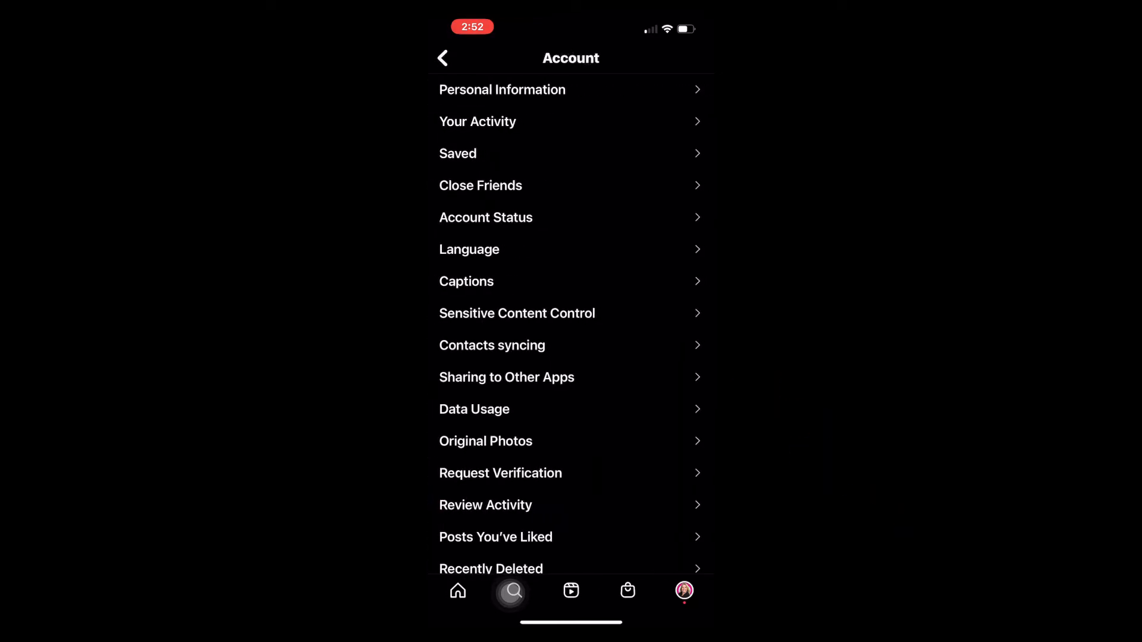
left_click(507, 377)
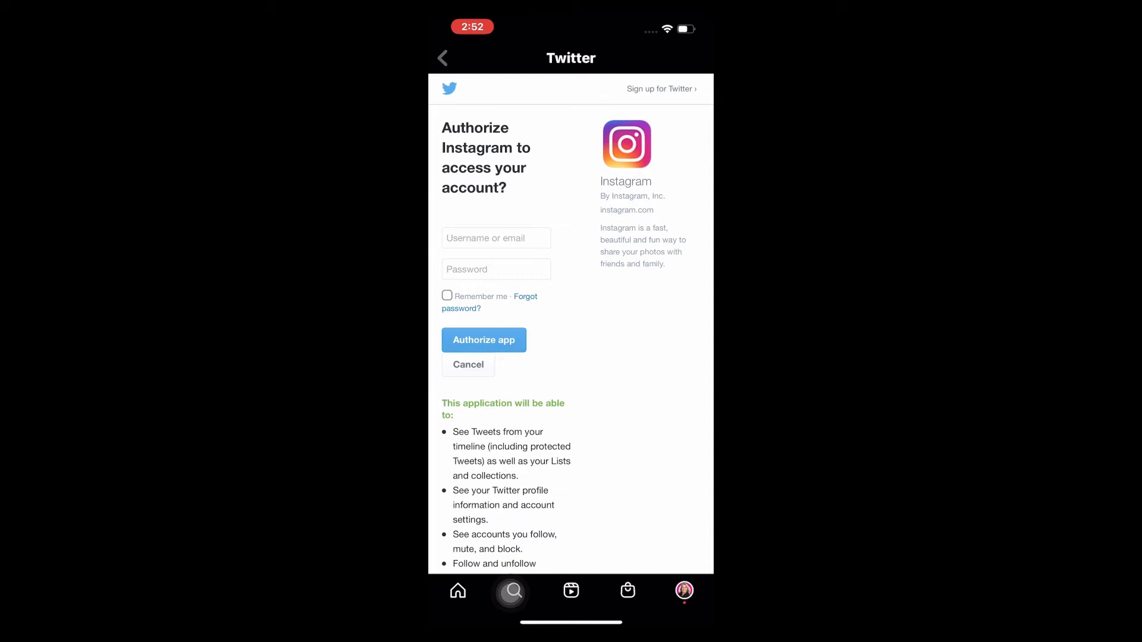
left_click(485, 341)
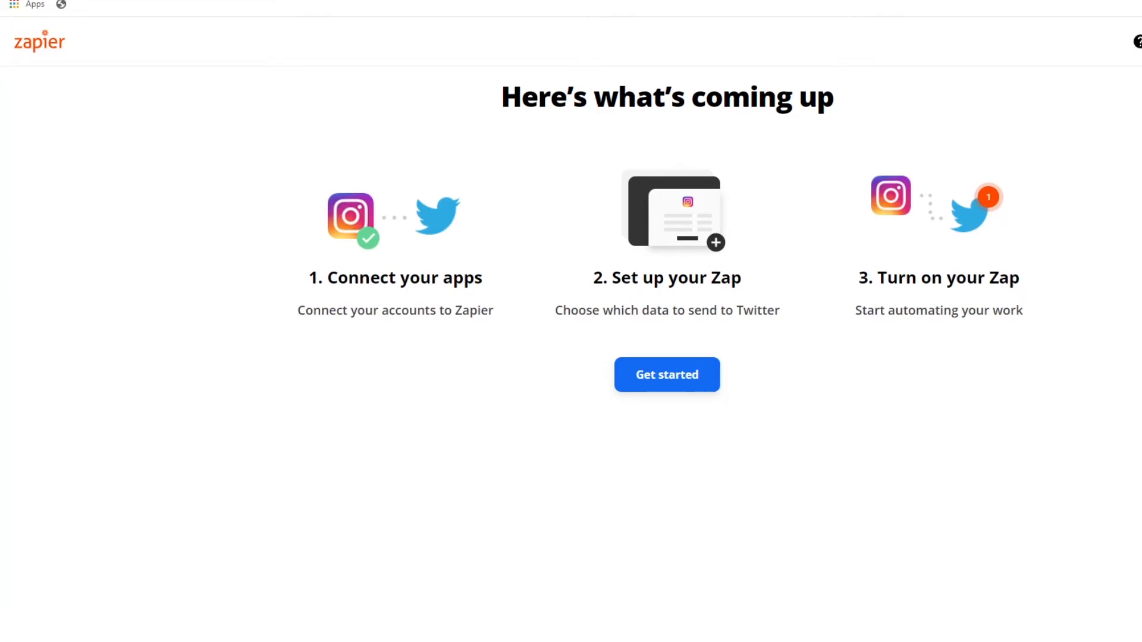
Start Zapier's walkthrough with Get started to attempt connecting the Instagram account.
left_click(666, 374)
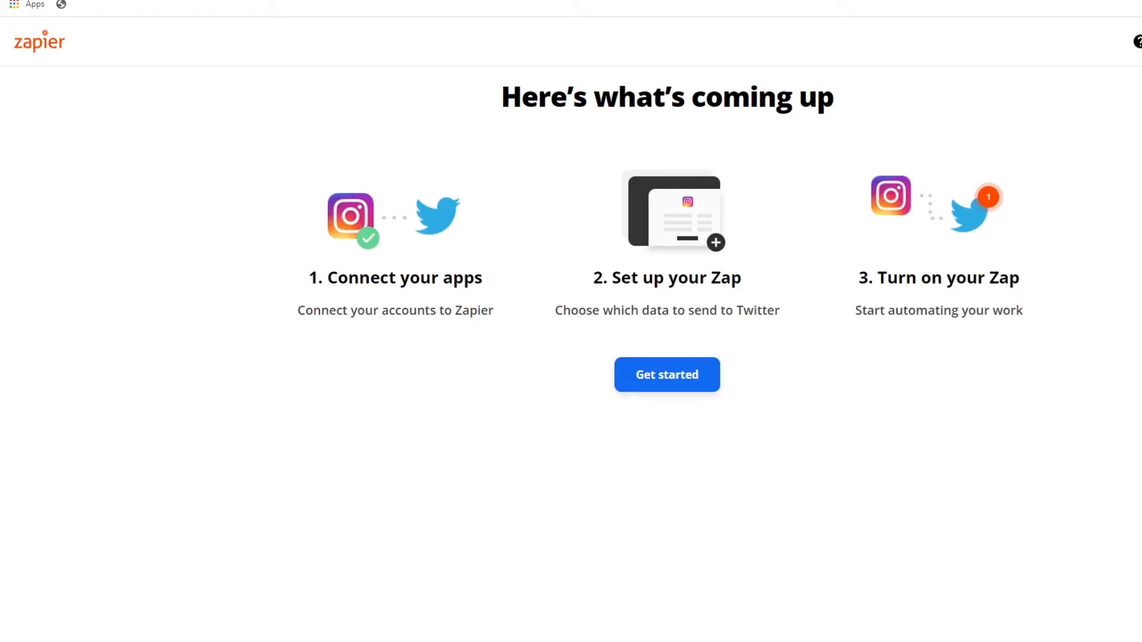
mouse_move(345, 232)
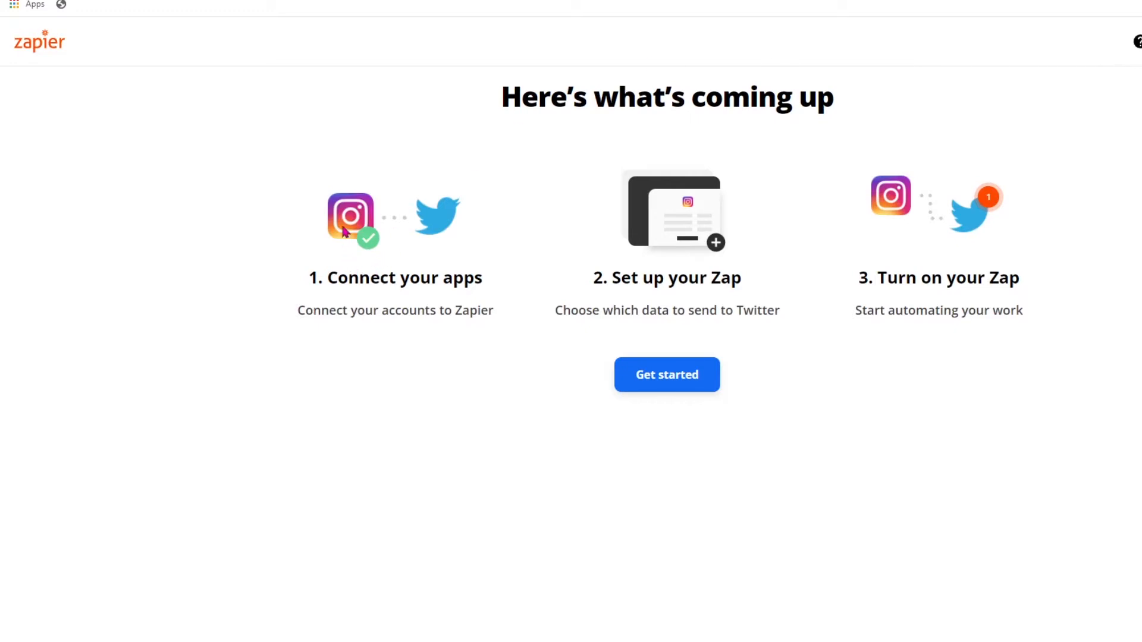
mouse_move(414, 233)
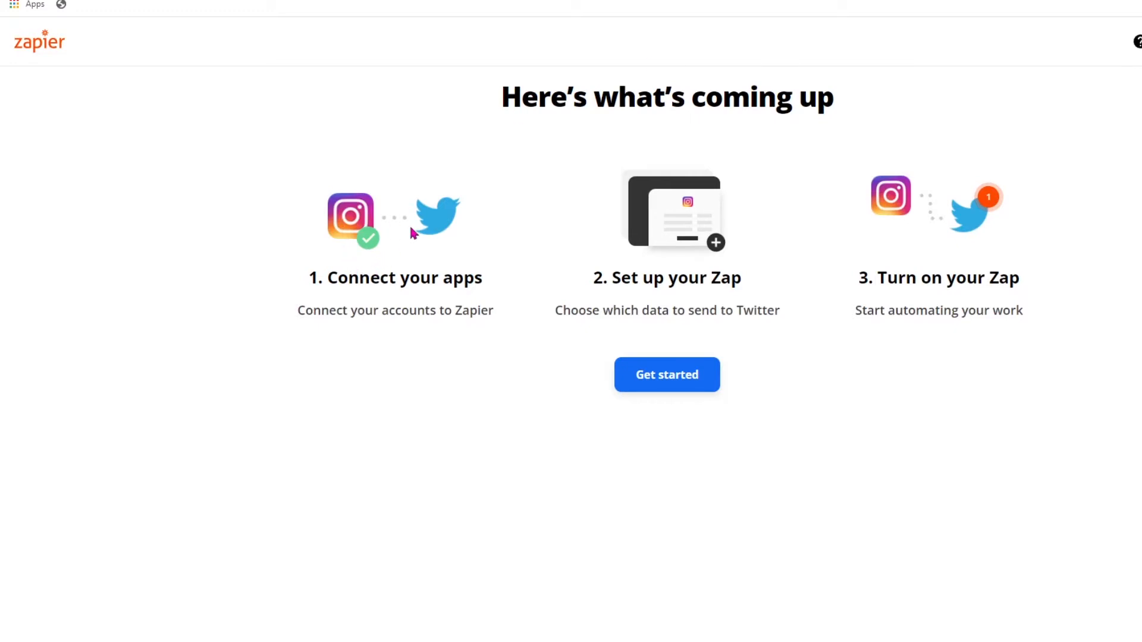
mouse_move(288, 290)
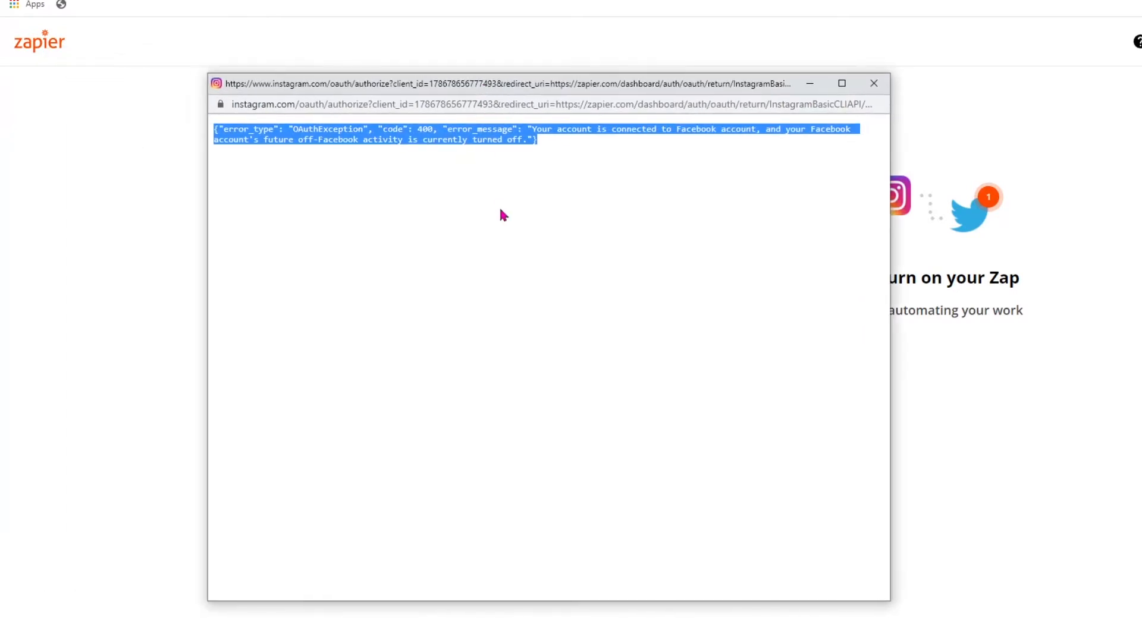
left_click(550, 177)
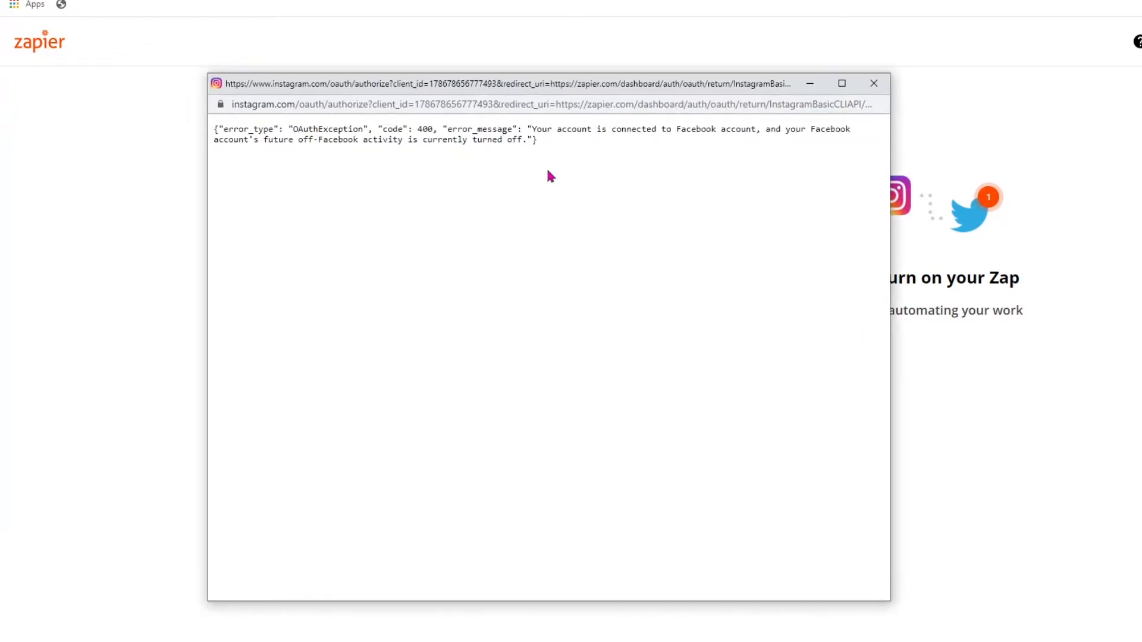
mouse_move(572, 163)
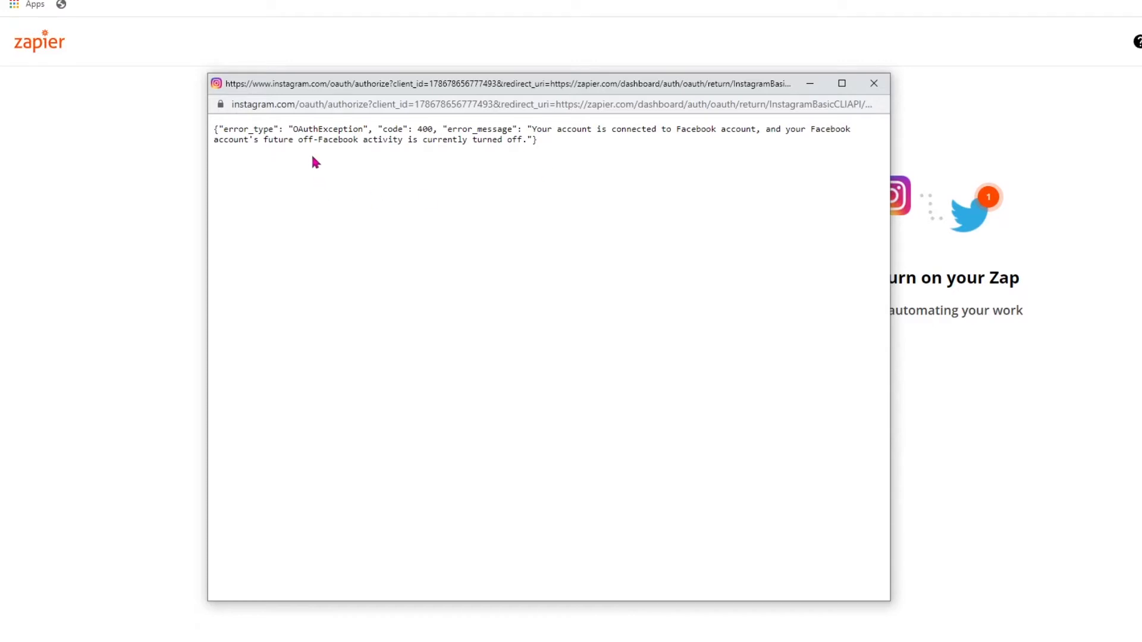
mouse_move(399, 172)
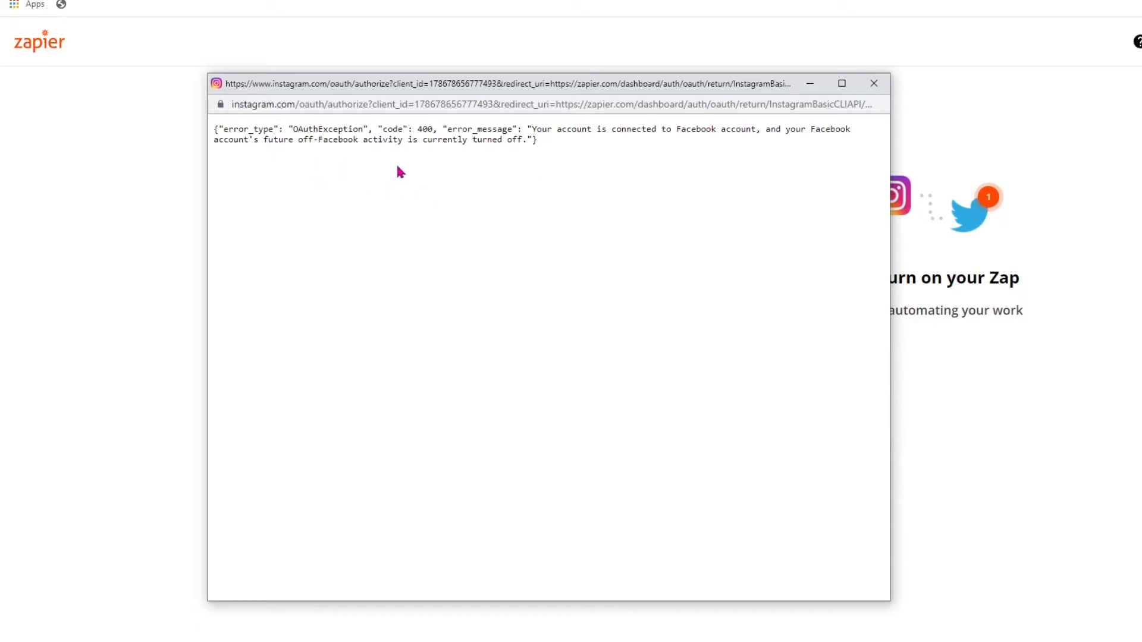
mouse_move(461, 191)
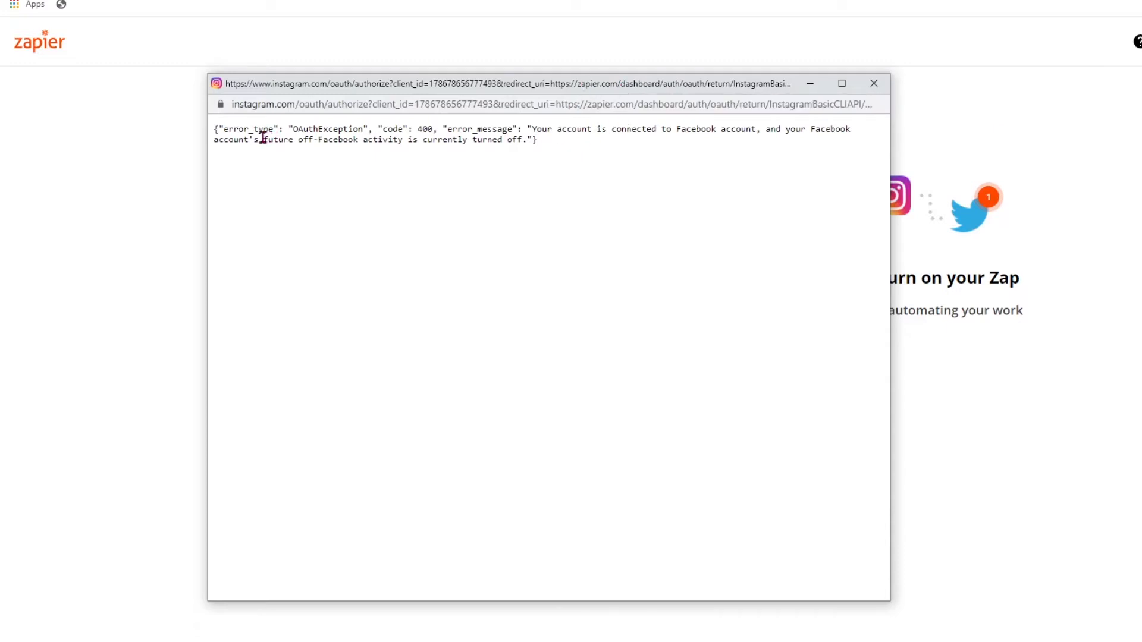
left_click_drag(260, 140, 394, 141)
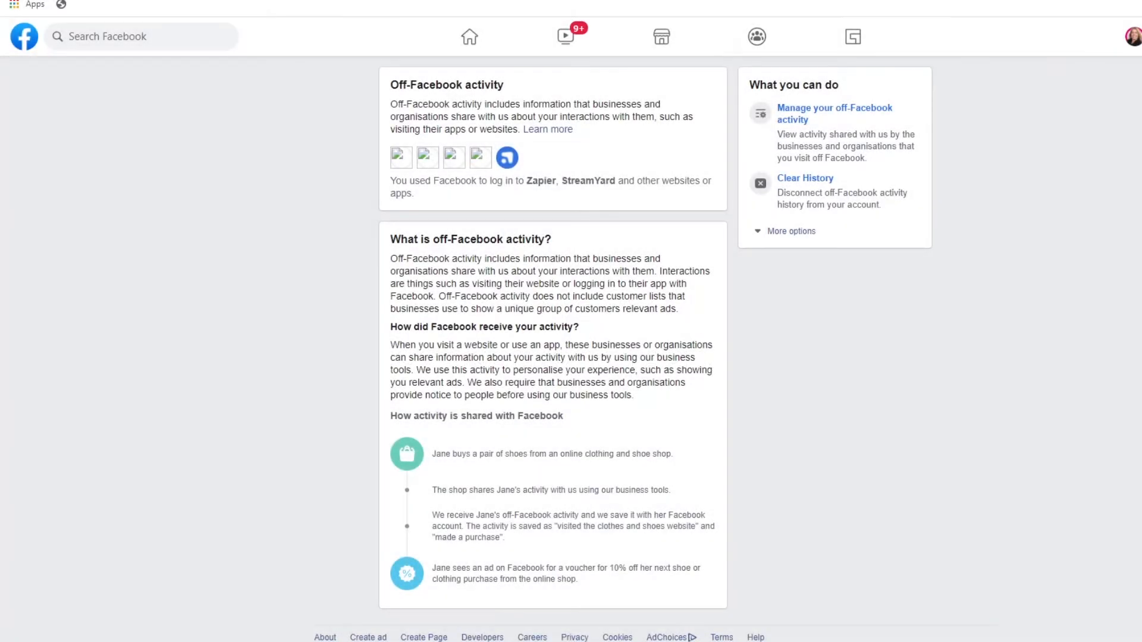
mouse_move(565, 37)
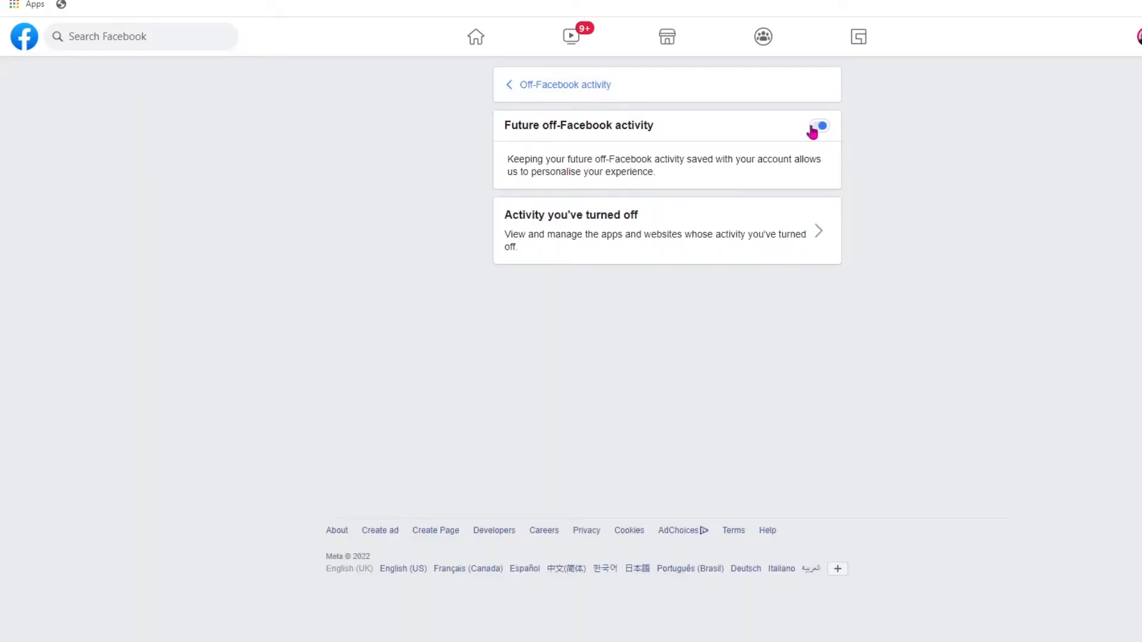
Switch on the Future off-Facebook activity toggle.
left_click(818, 124)
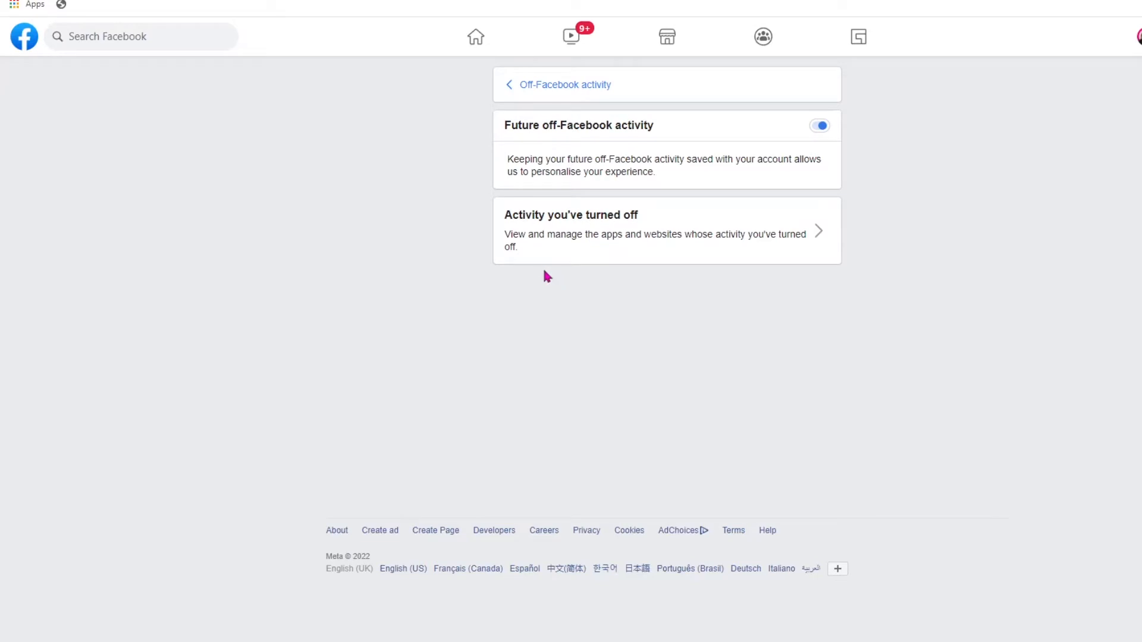
mouse_move(540, 269)
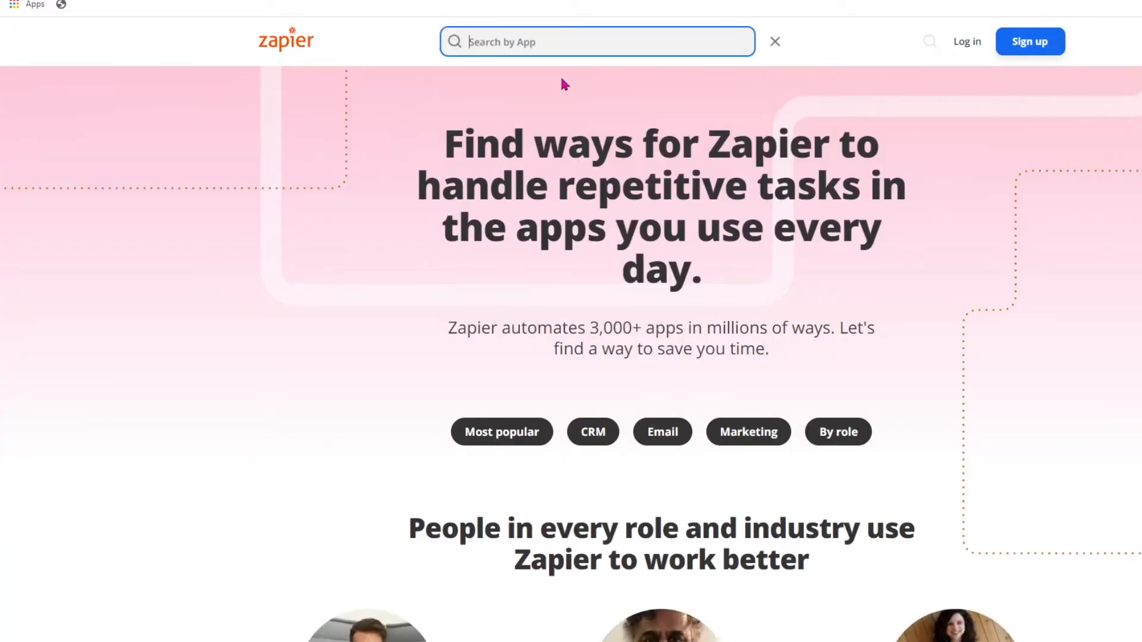
Search Zapier apps for 'Twitter' and start connecting Twitter + Instagram.
type("Twitter")
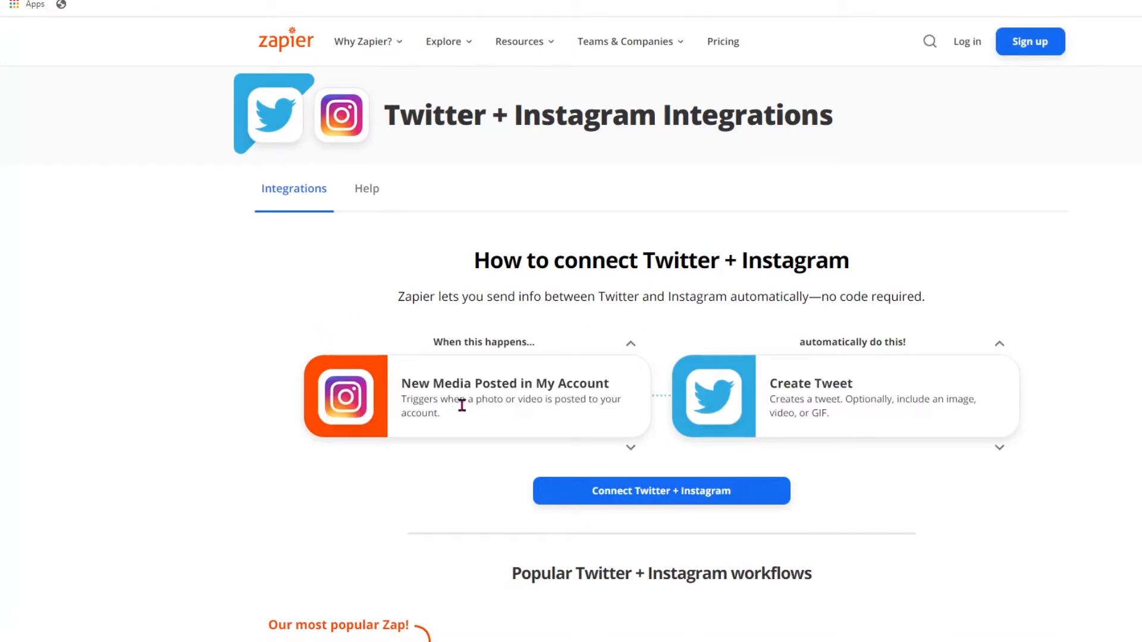
mouse_move(421, 404)
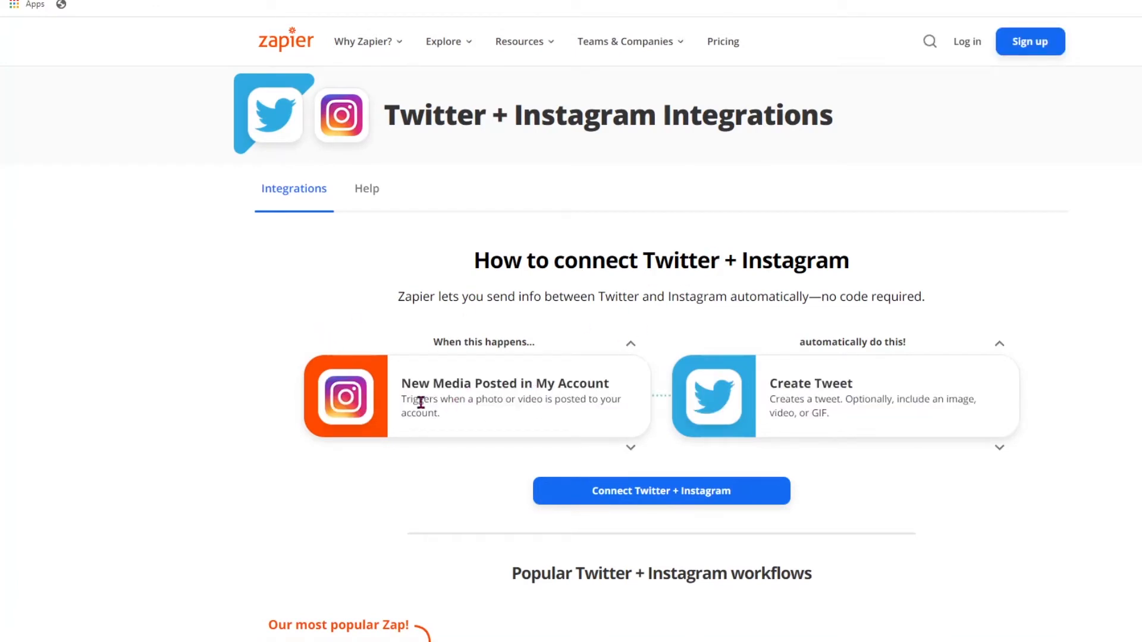
mouse_move(529, 398)
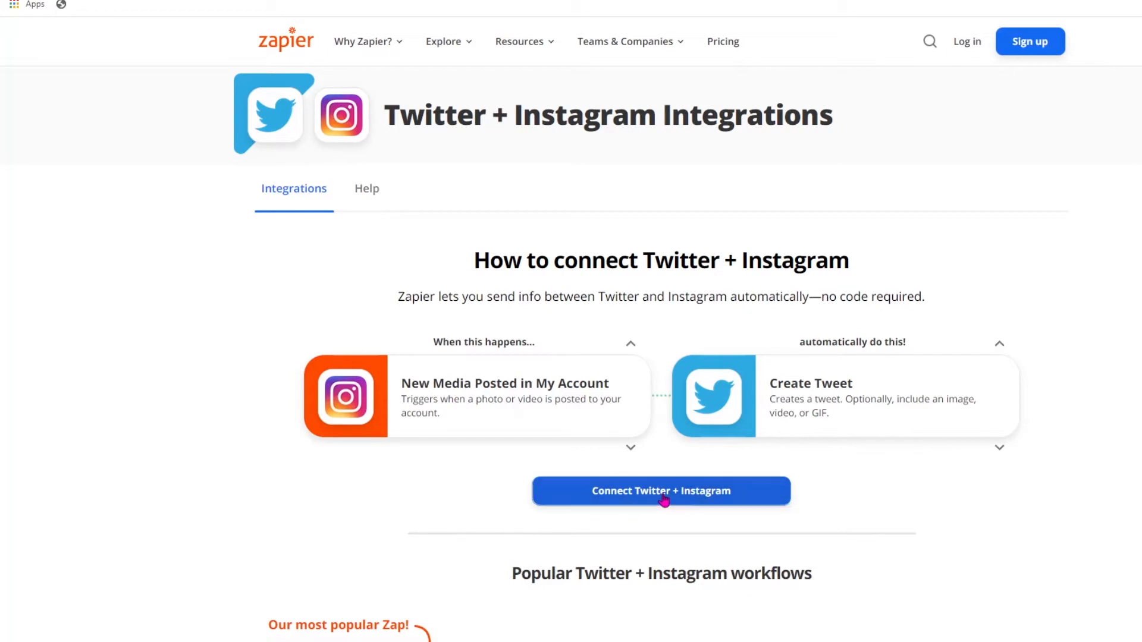
left_click(660, 490)
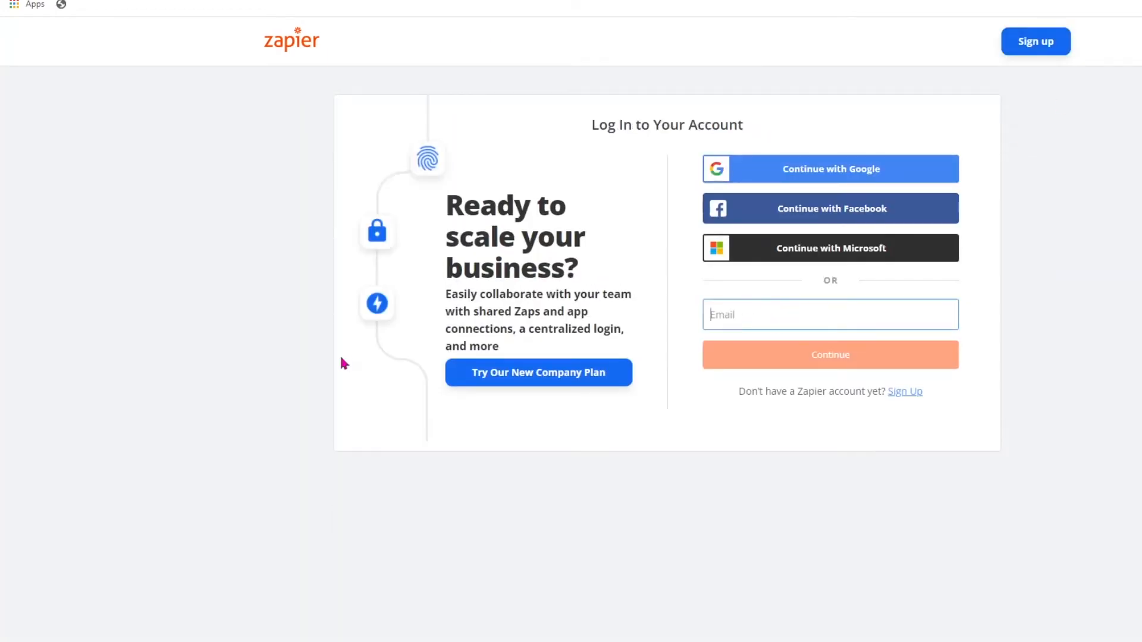
Log in to Zapier, connect and allow the Instagram account, and continue to the Twitter step.
left_click(829, 354)
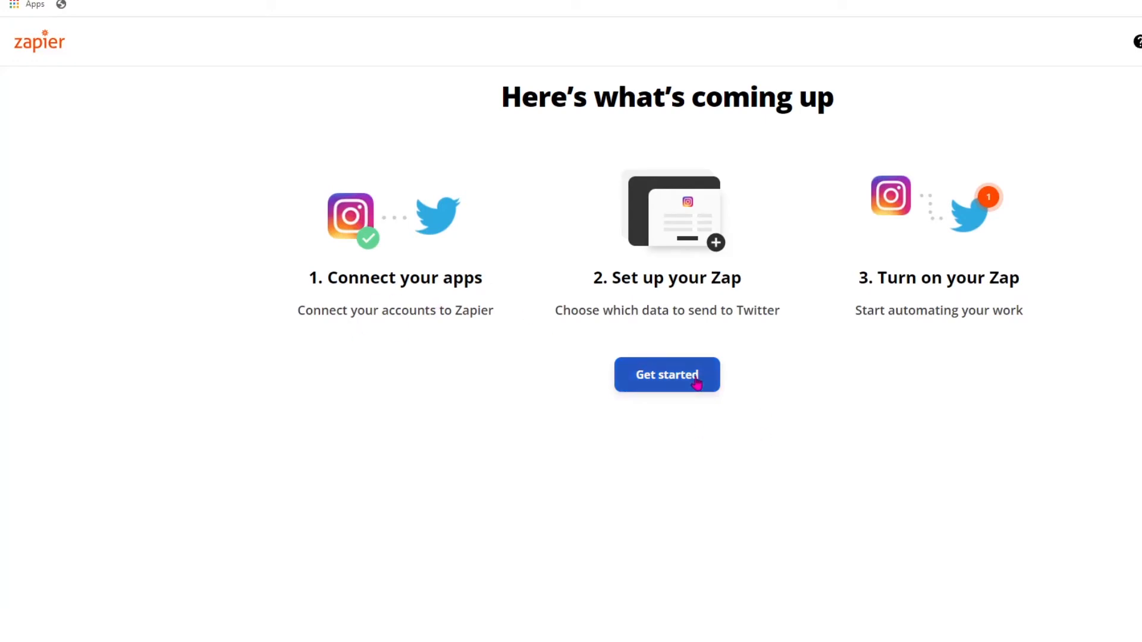
left_click(667, 374)
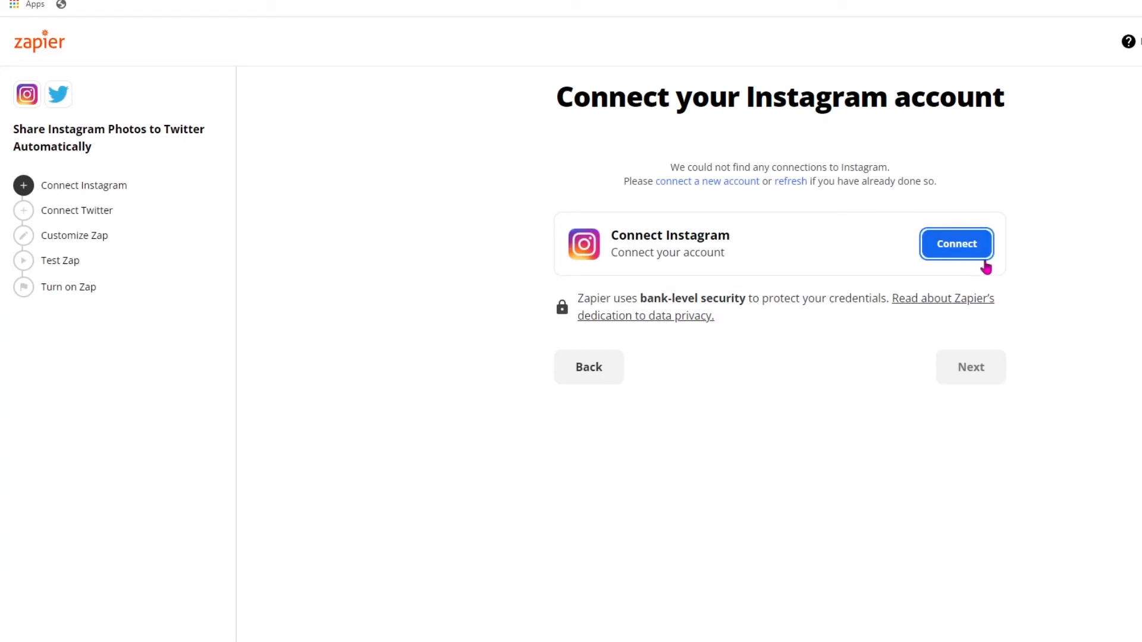
left_click(956, 243)
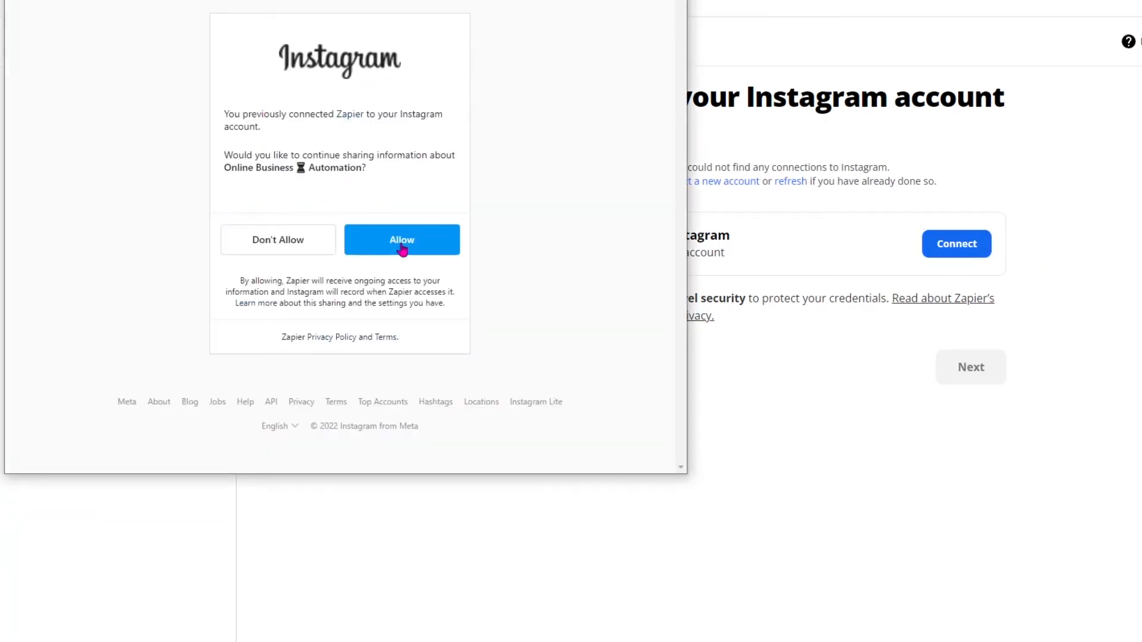
left_click(401, 239)
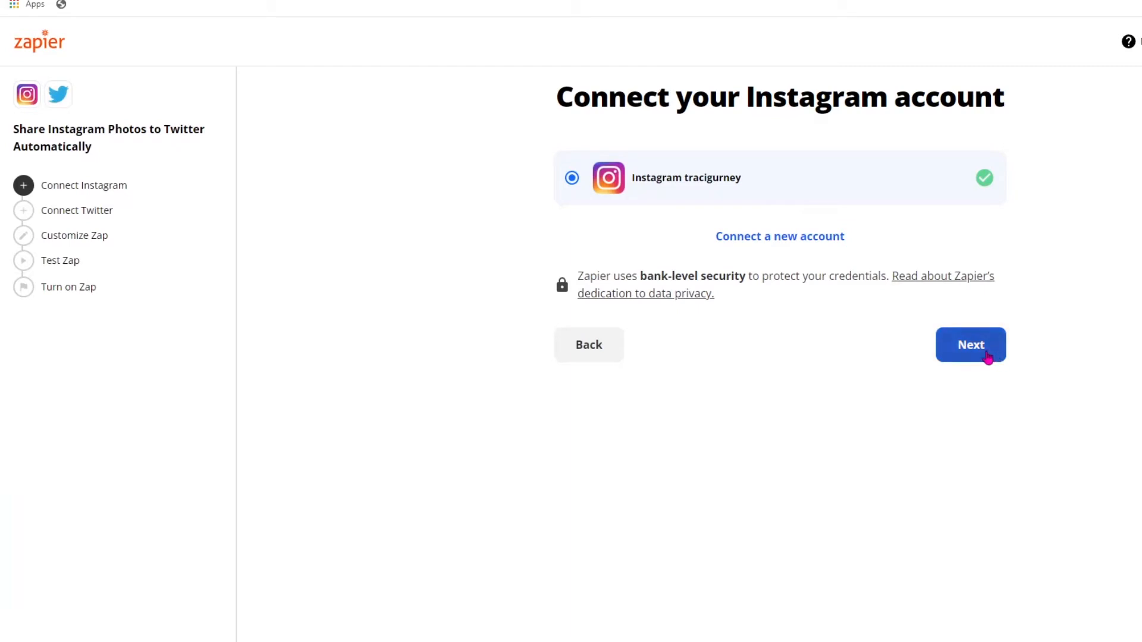
left_click(970, 345)
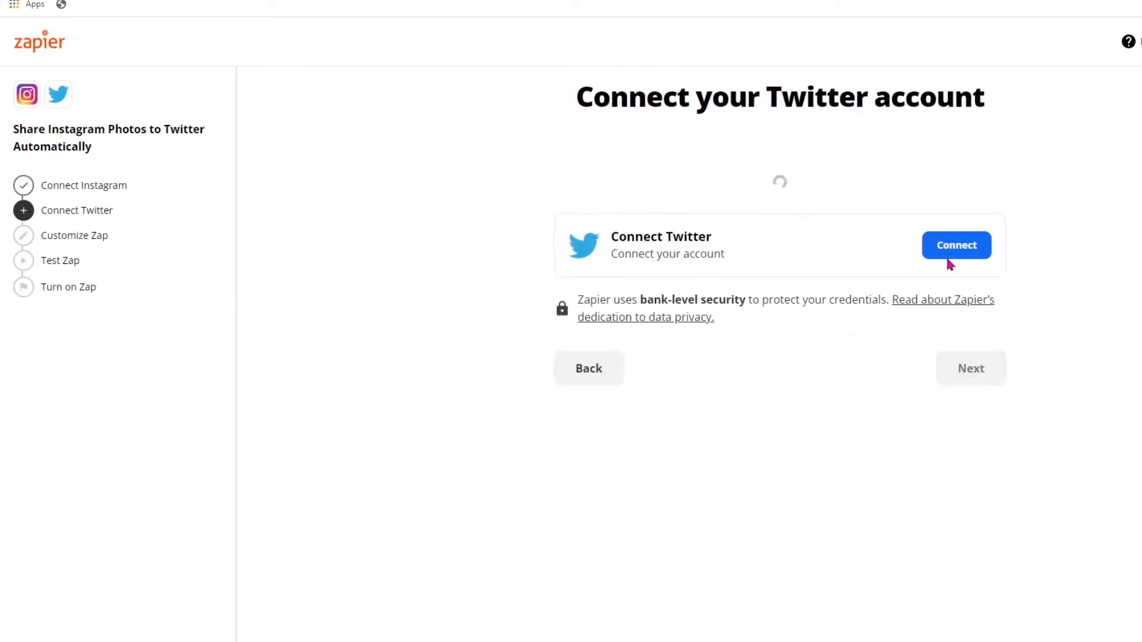
Authorize Zapier's access to the Twitter account, refresh connections, and continue with it selected.
left_click(955, 245)
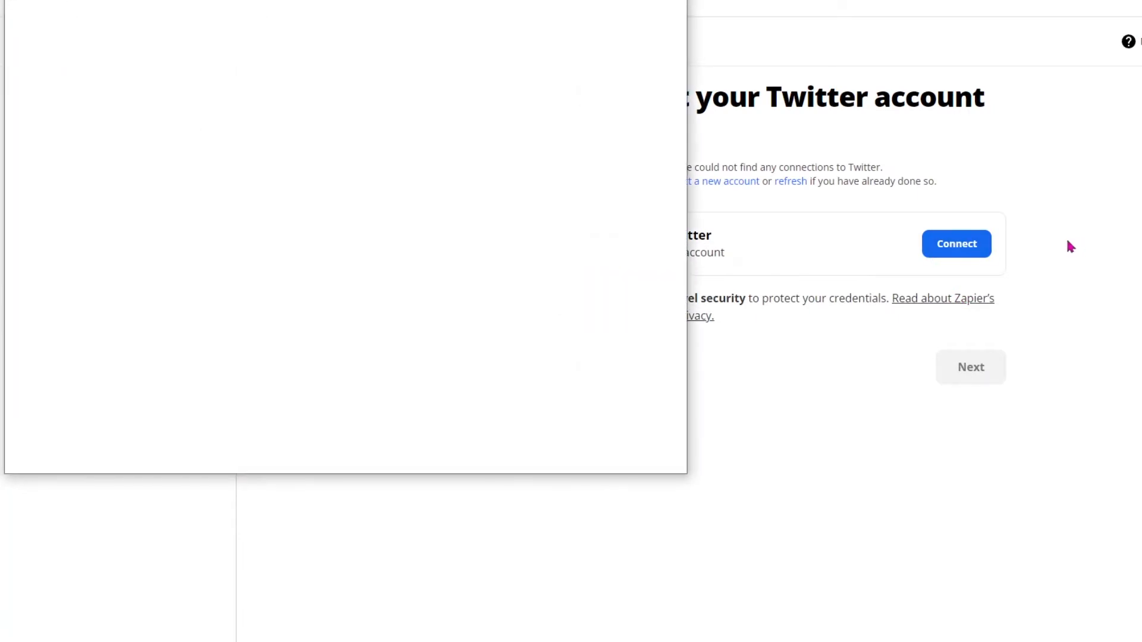
left_click(956, 243)
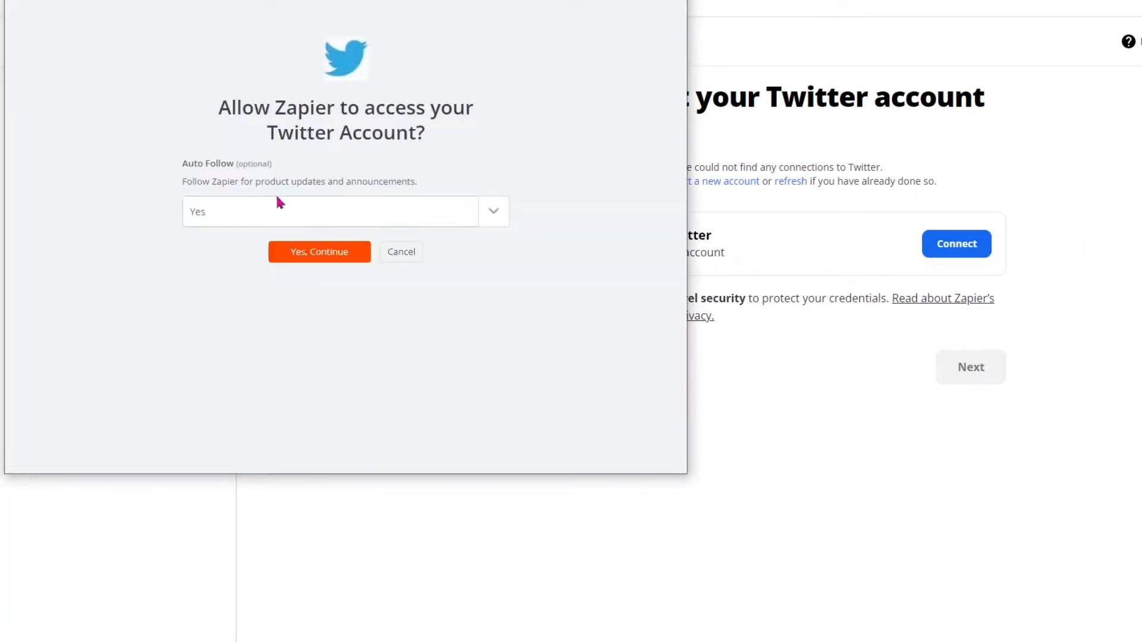
mouse_move(426, 200)
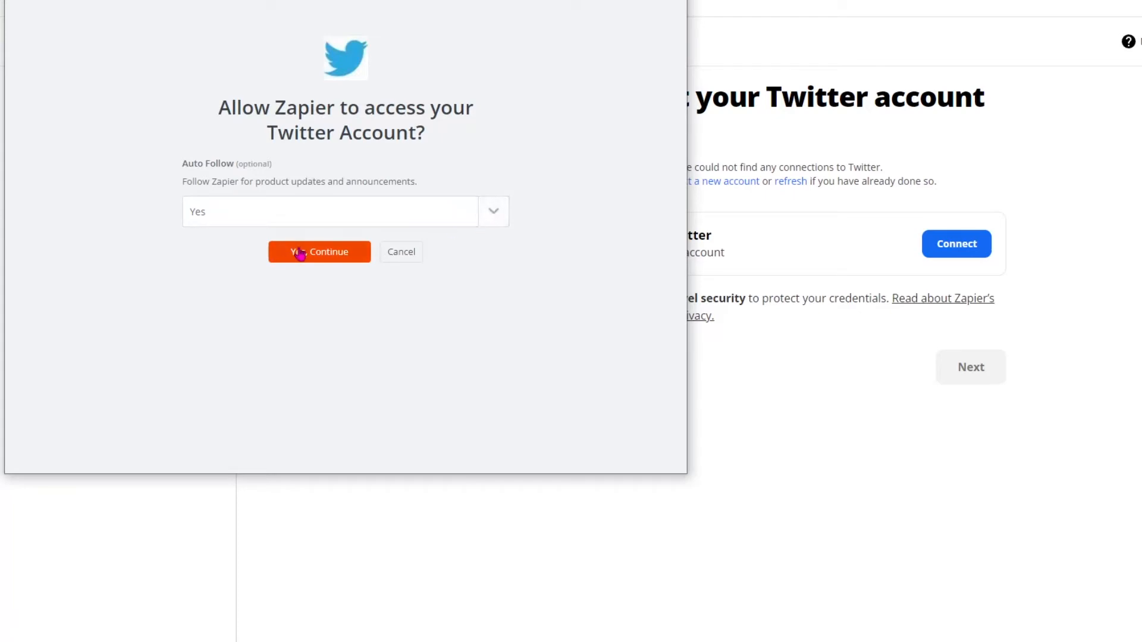
left_click(318, 251)
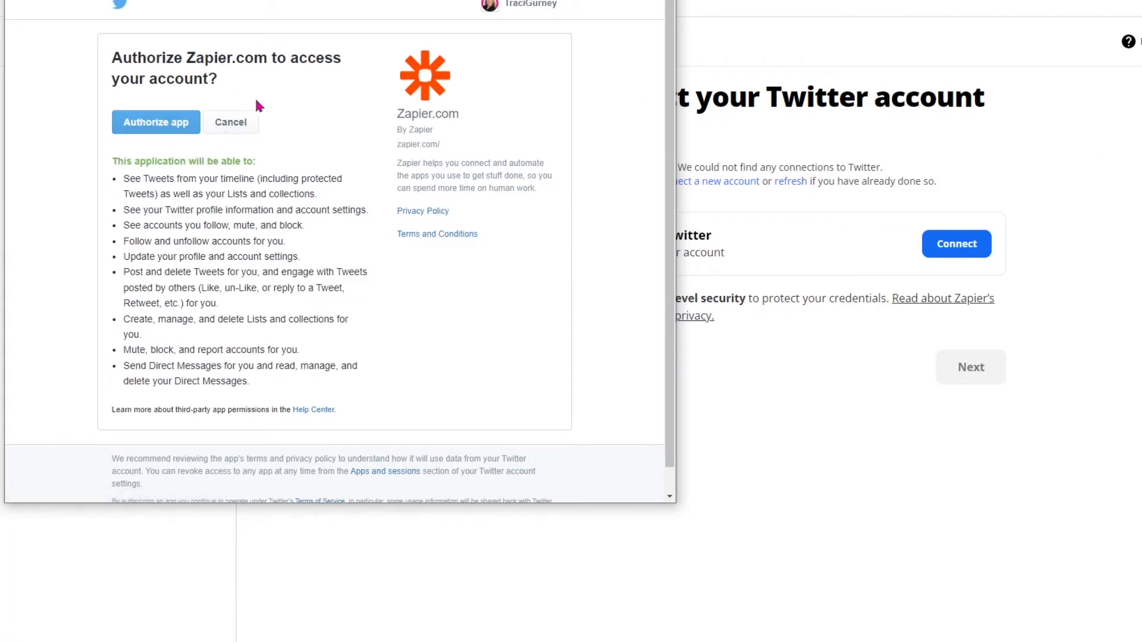
mouse_move(269, 243)
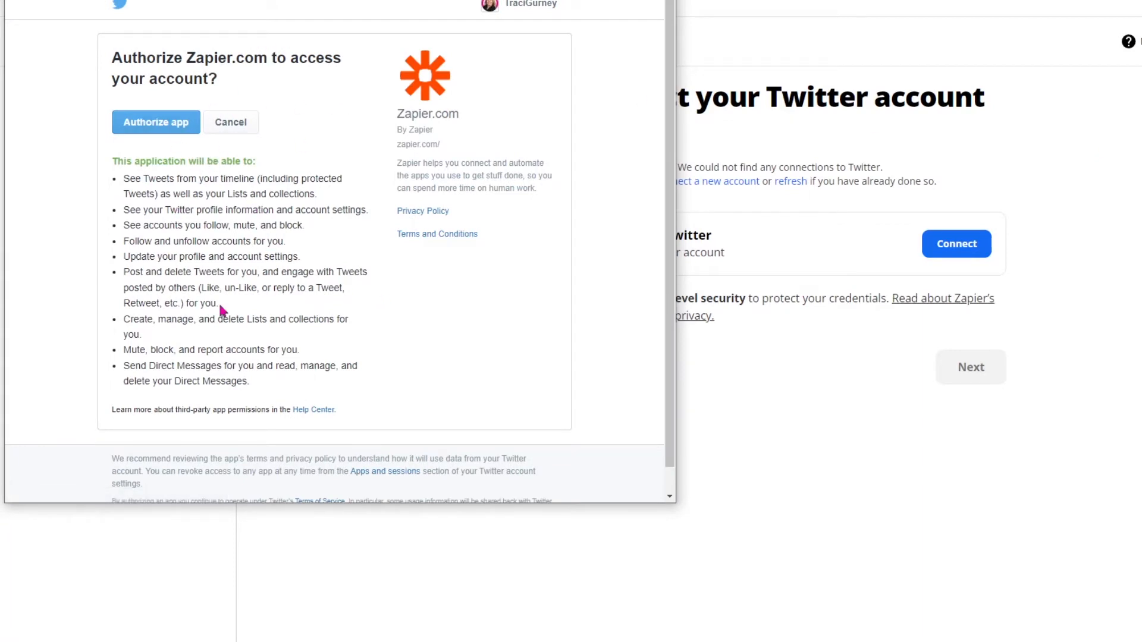
mouse_move(123, 394)
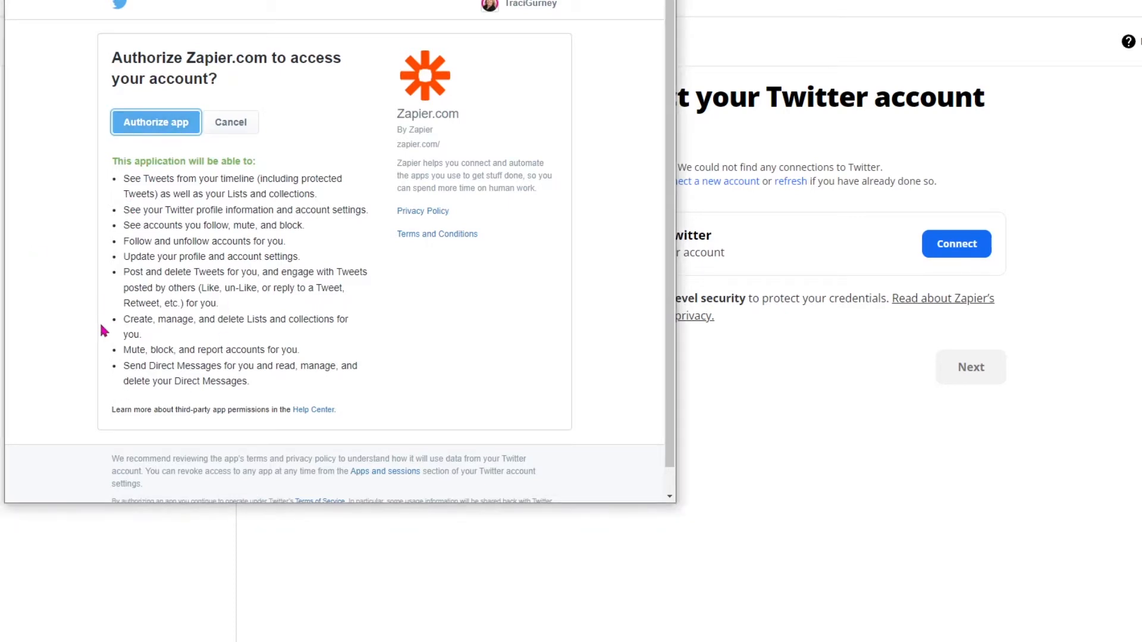
left_click(155, 121)
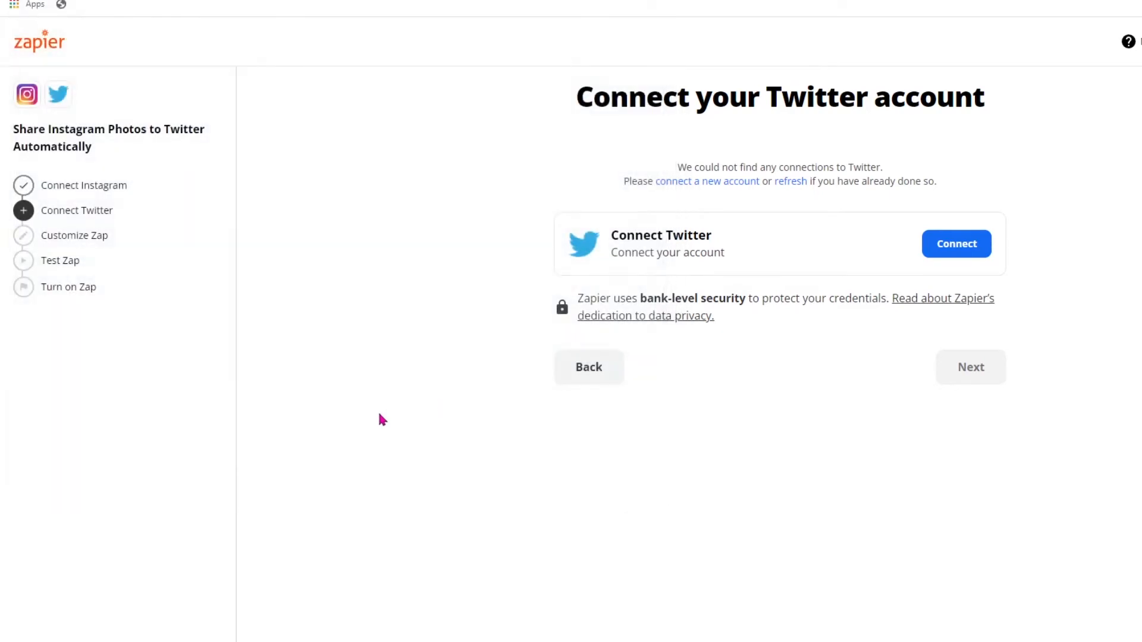
left_click(955, 242)
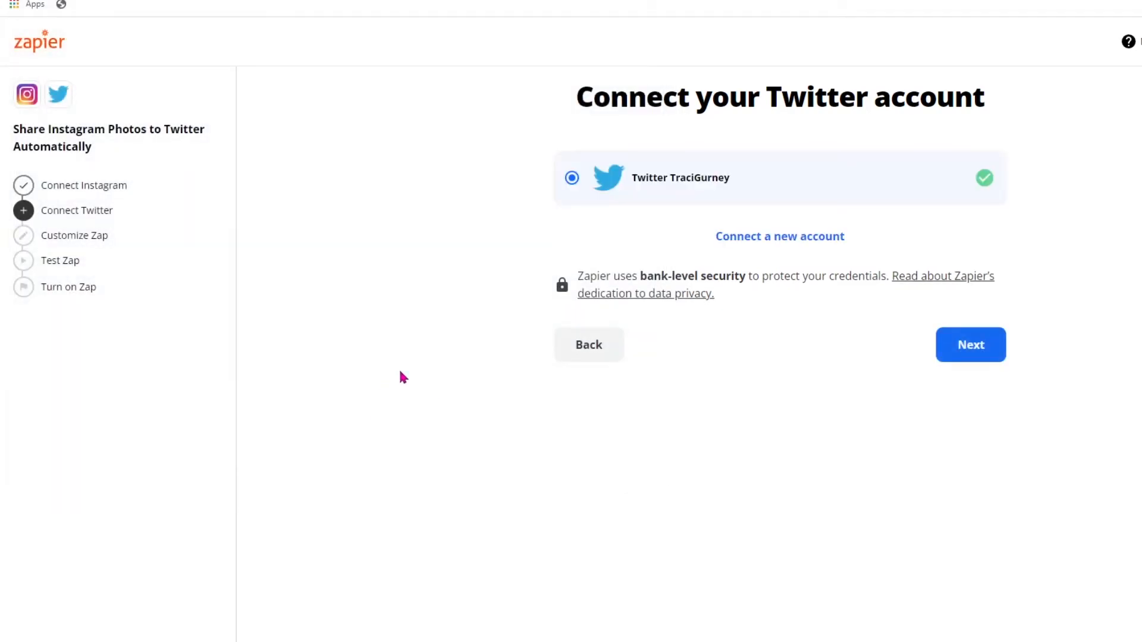
mouse_move(141, 199)
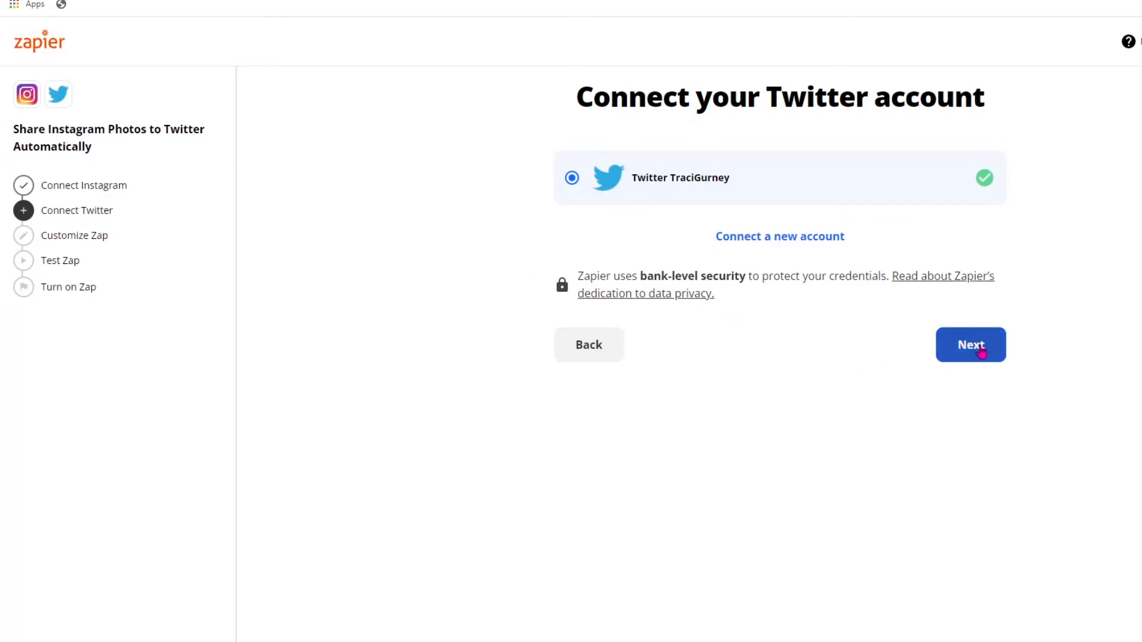
left_click(970, 345)
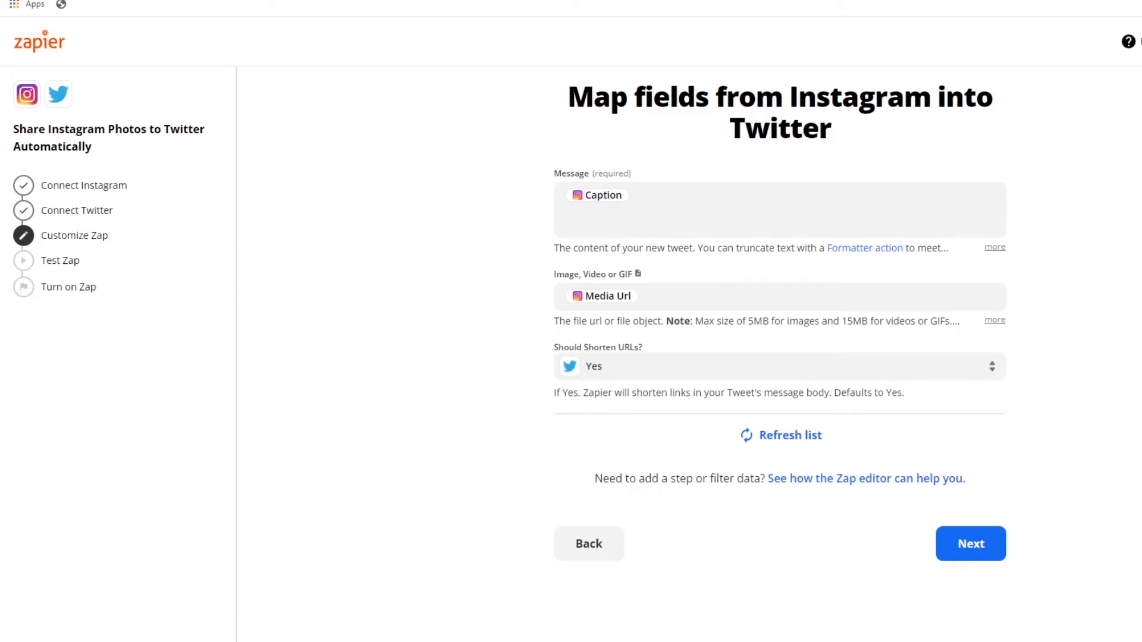
Accept the mapping Message: Caption, Image: Media Url, Shorten URLs: Yes and go to testing.
left_click(705, 223)
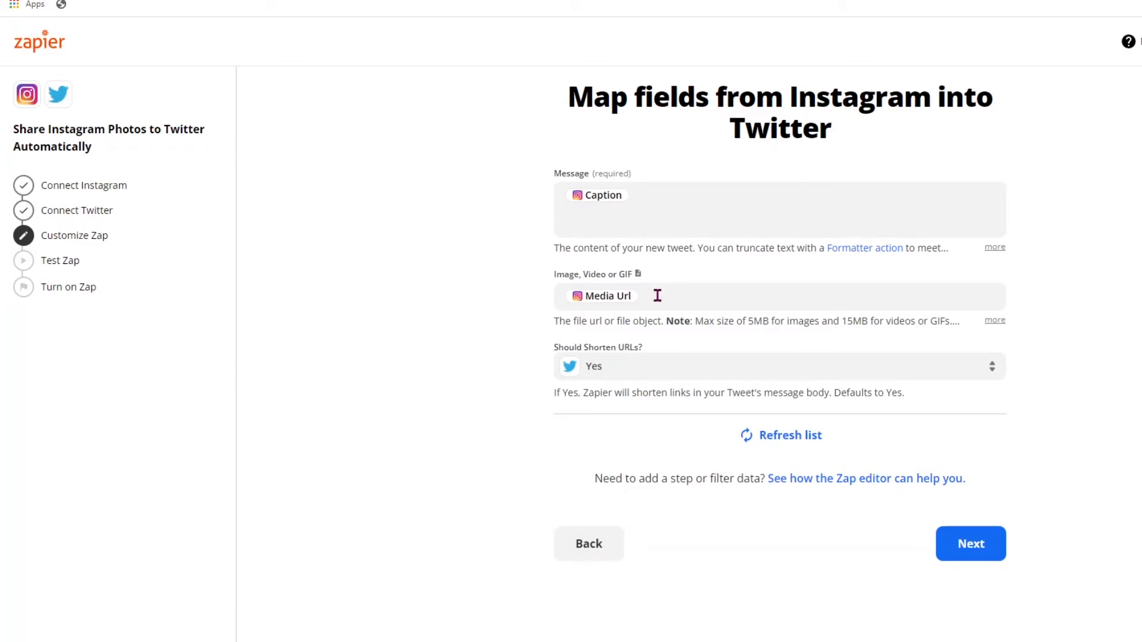
mouse_move(653, 371)
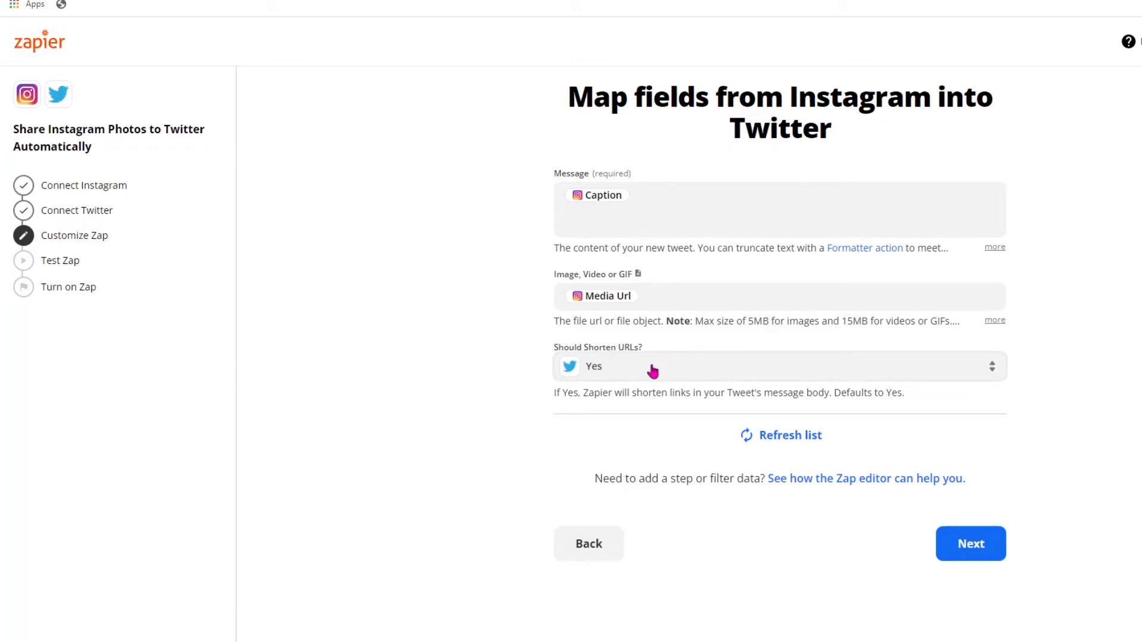
left_click(971, 543)
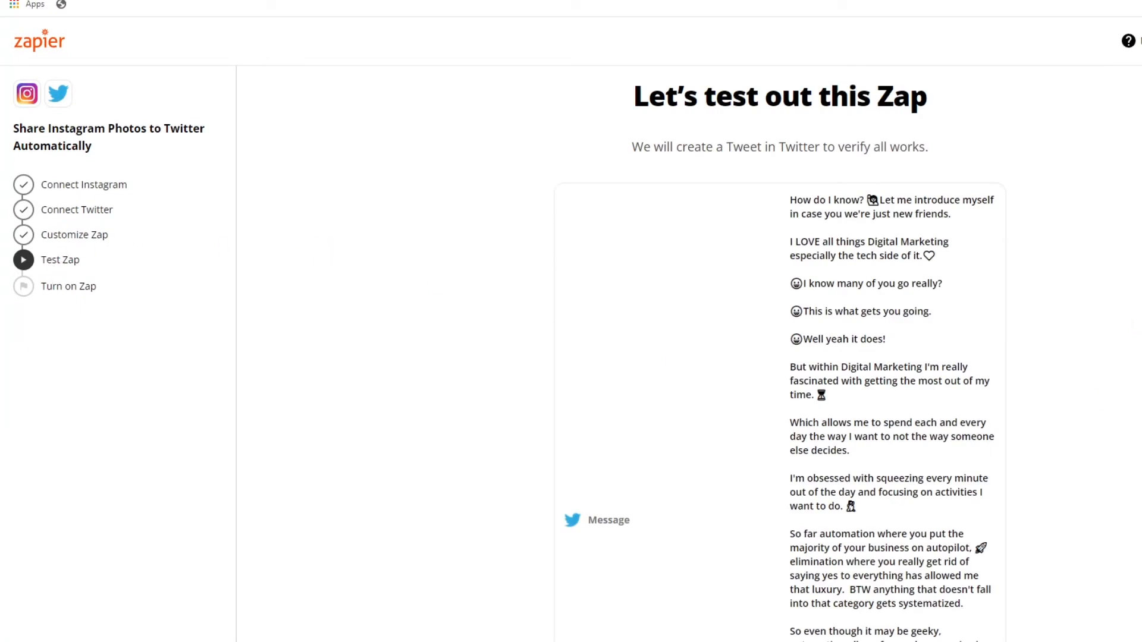
Replace Caption with Username in the tweet Message field and continue to test again.
scroll("down", 3)
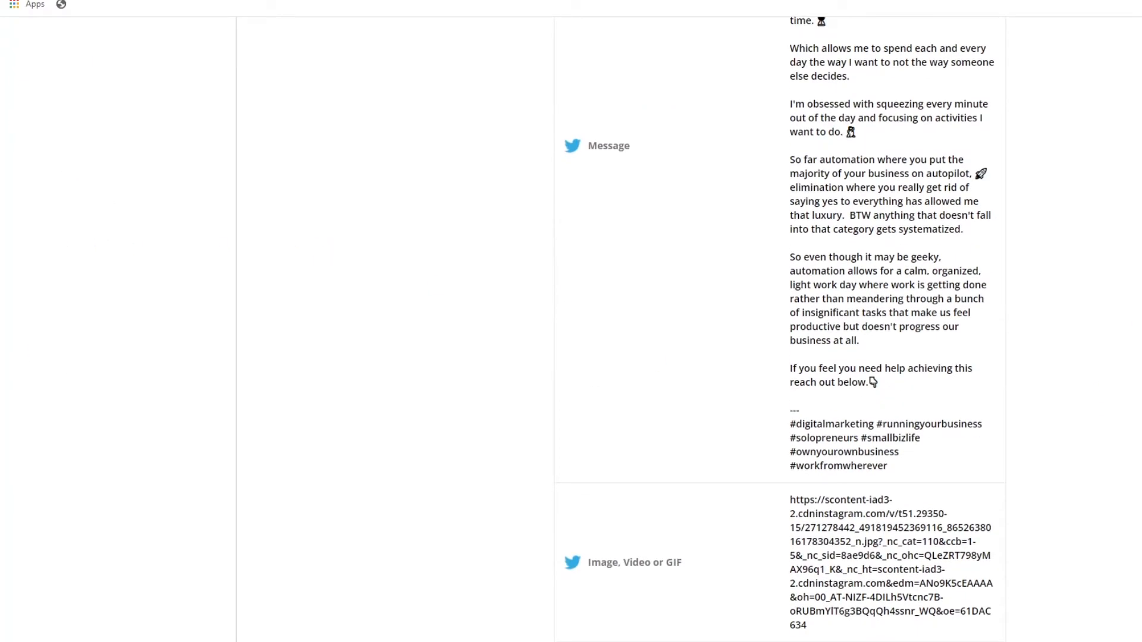
scroll("down", 3)
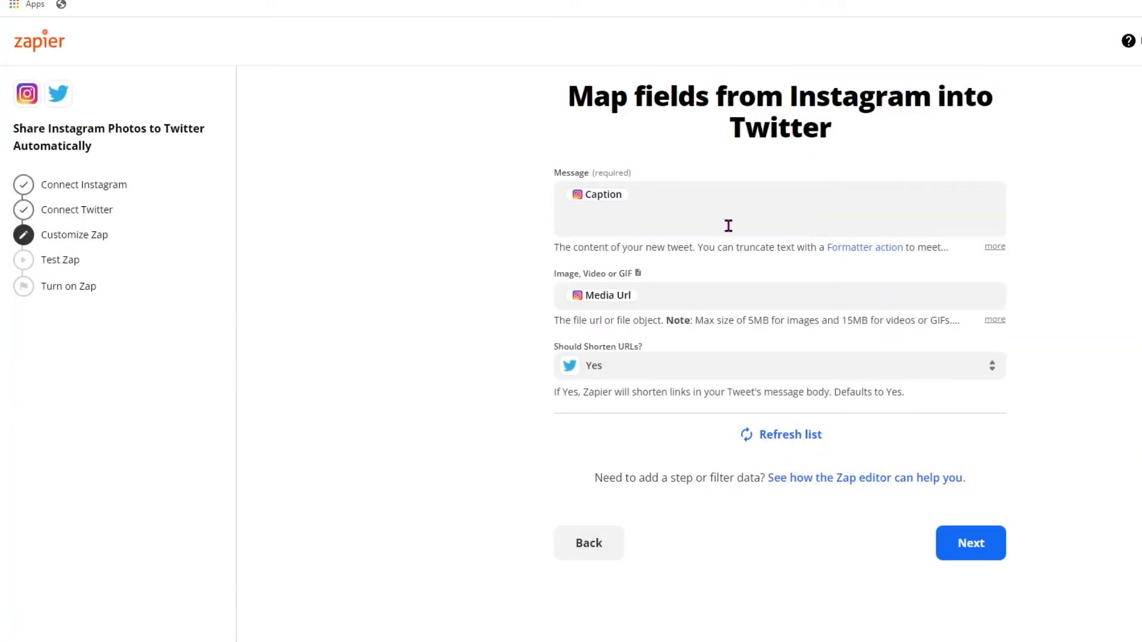
left_click(728, 210)
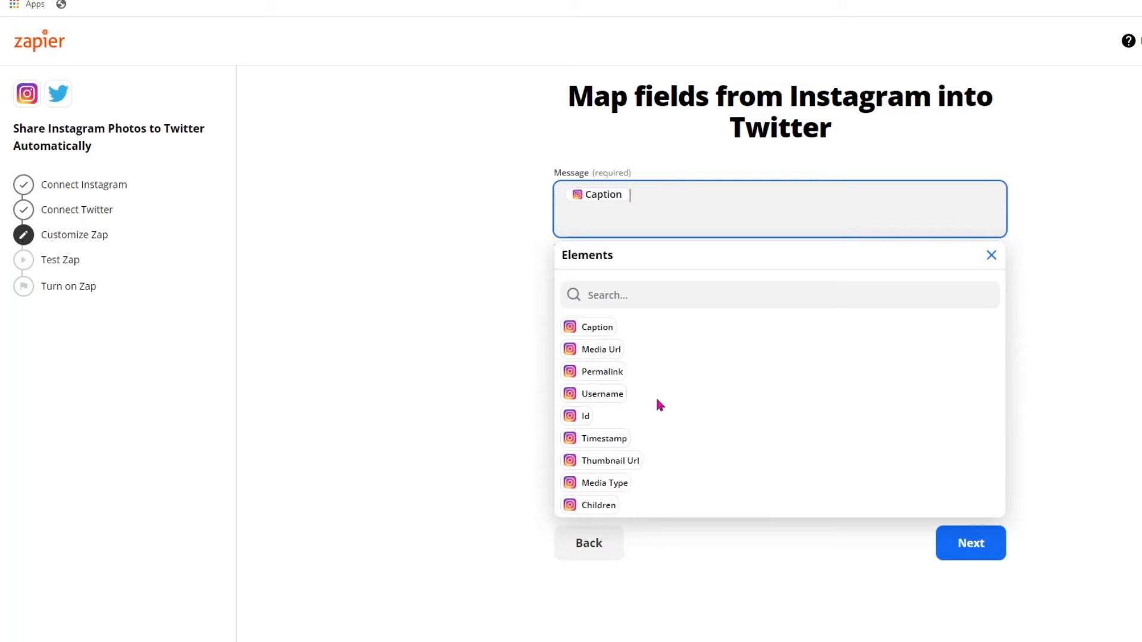
mouse_move(658, 401)
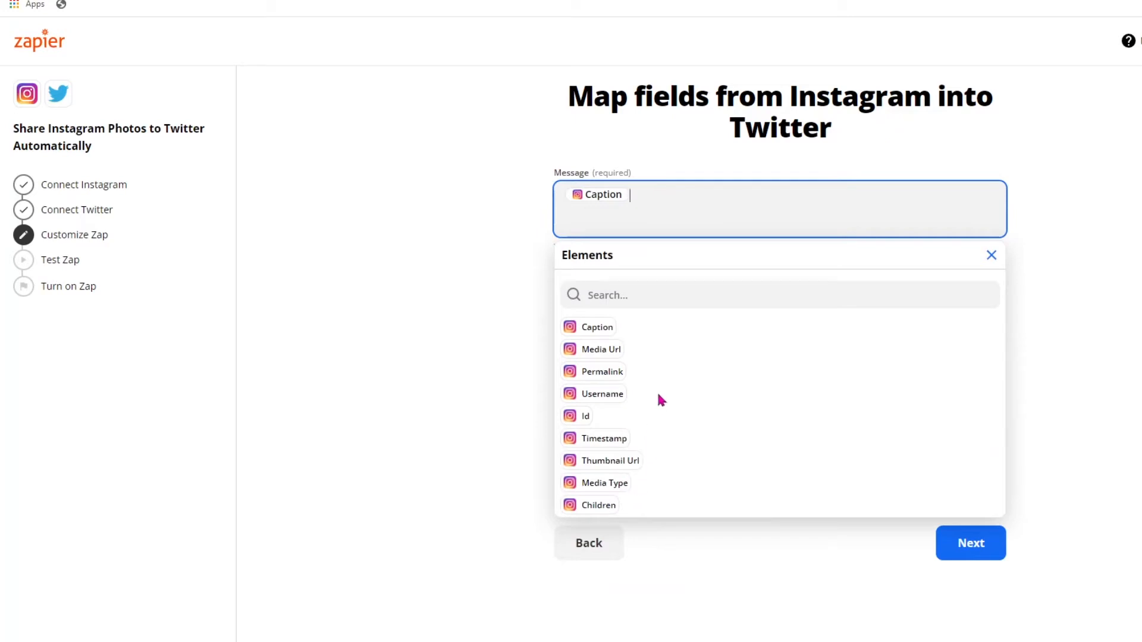
left_click(603, 393)
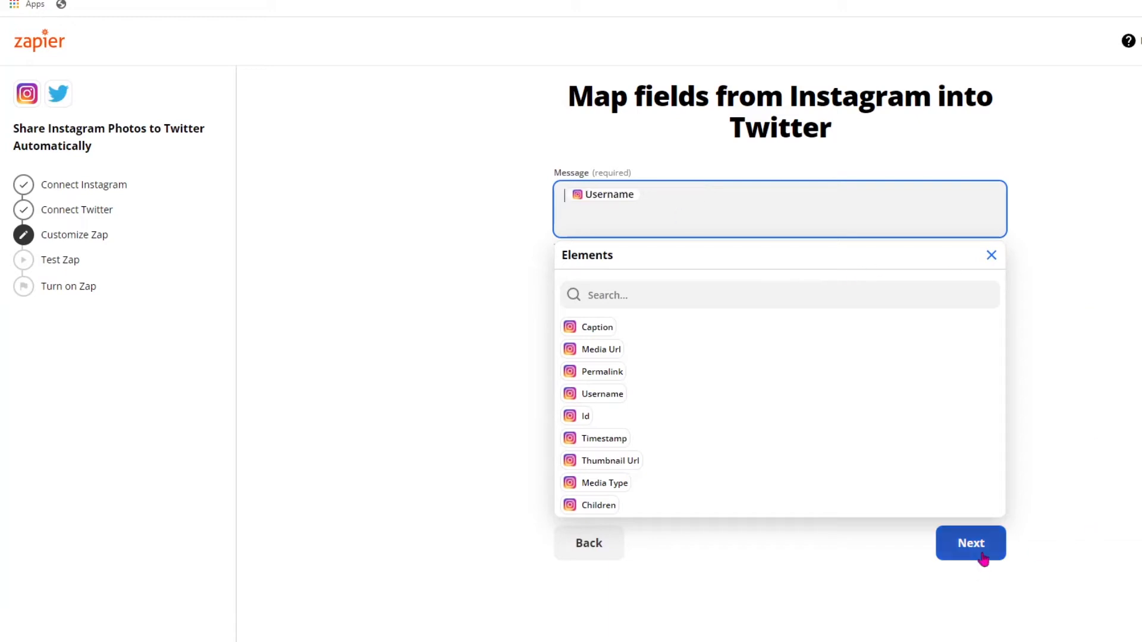
left_click(971, 542)
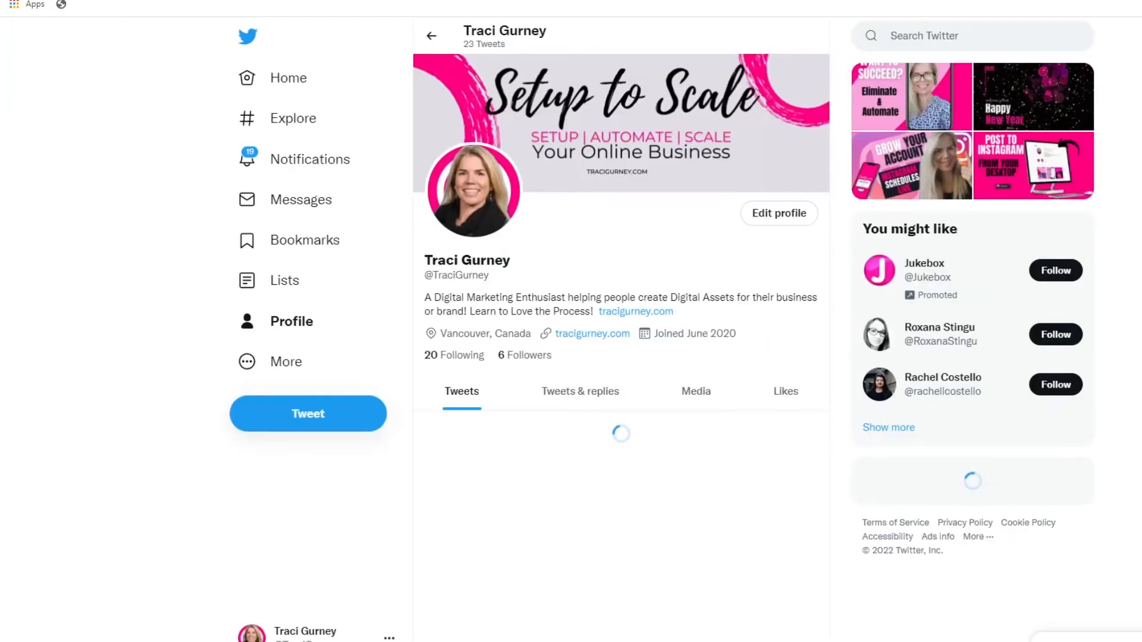
Scroll the Twitter profile down to the new test tweet with the Instagram username and image.
scroll("down", 3)
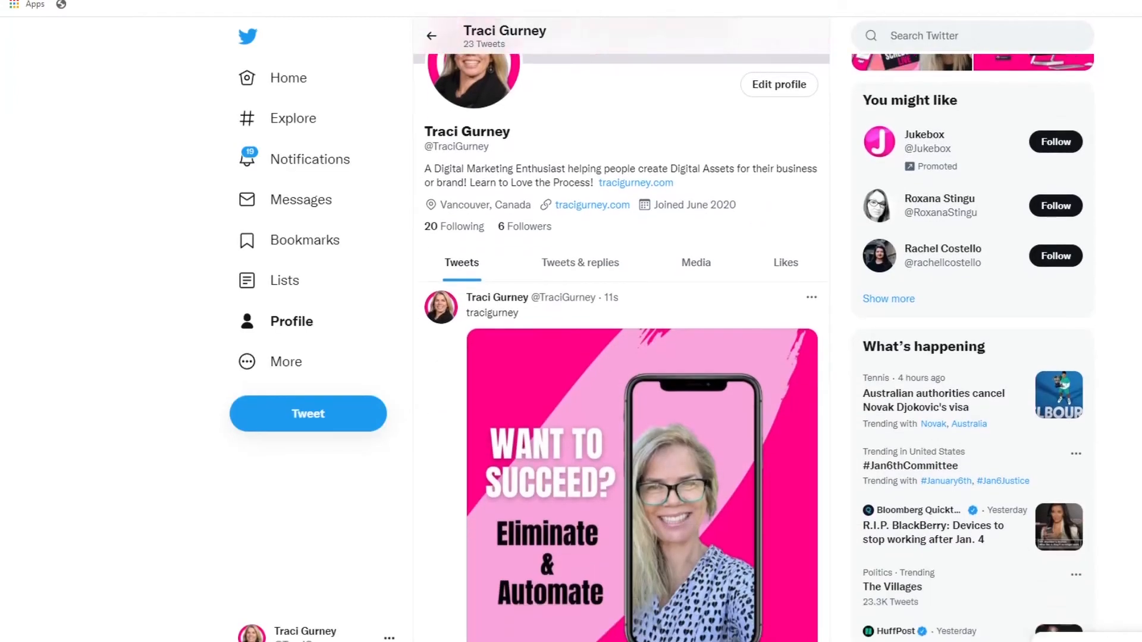
scroll("down", 3)
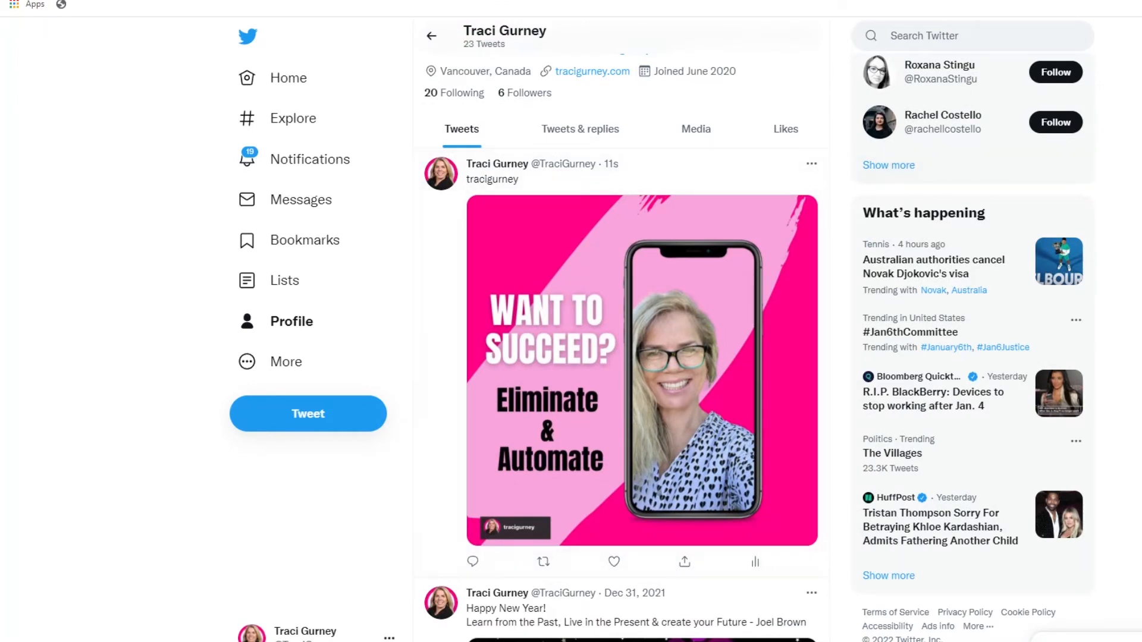
Delete the test tweet from the profile via its ⋯ menu and confirm the deletion.
scroll("down", 3)
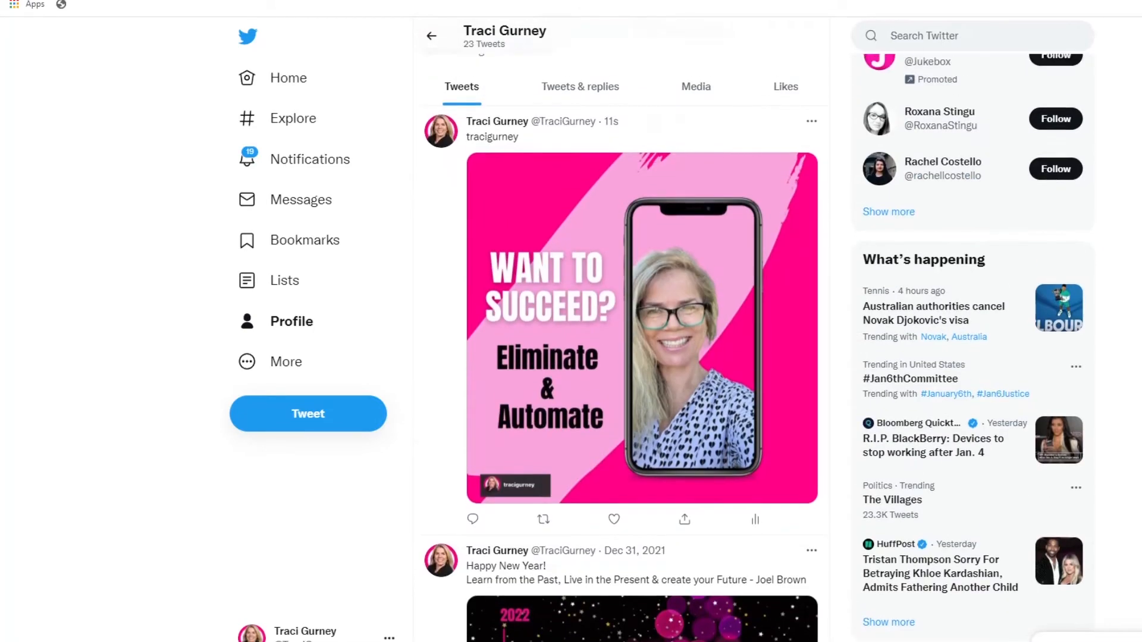
left_click(810, 121)
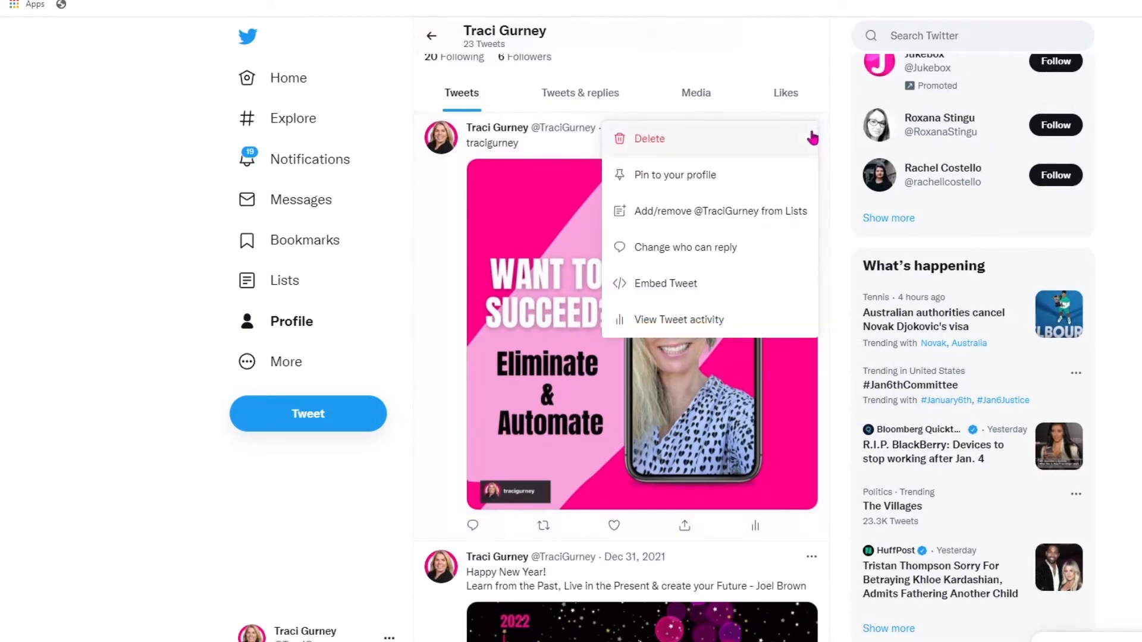
left_click(649, 138)
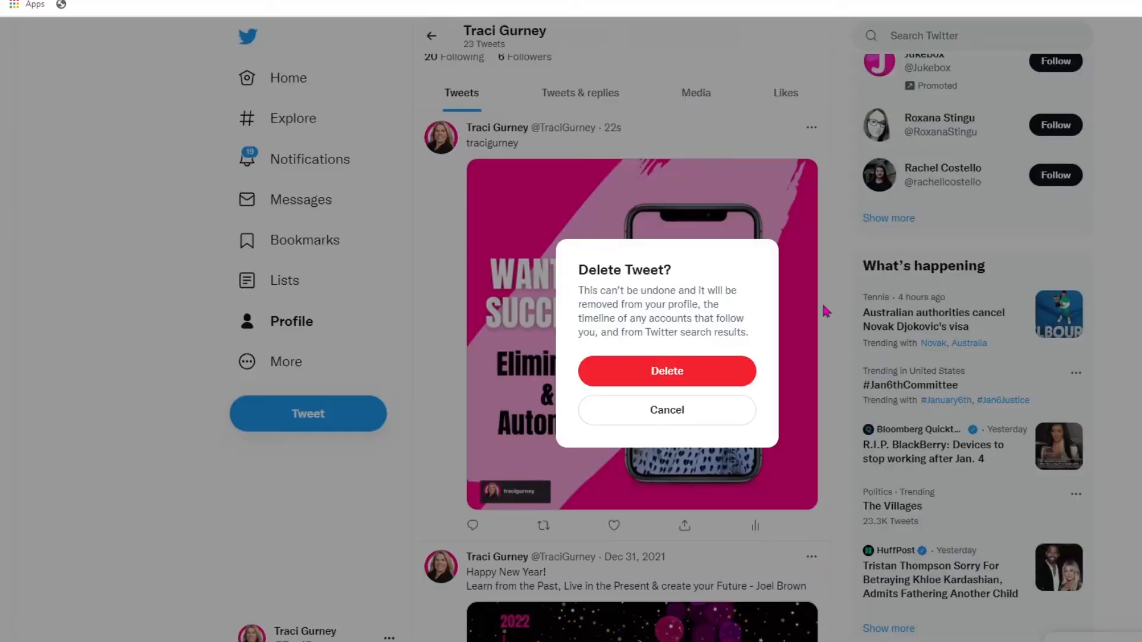
left_click(665, 371)
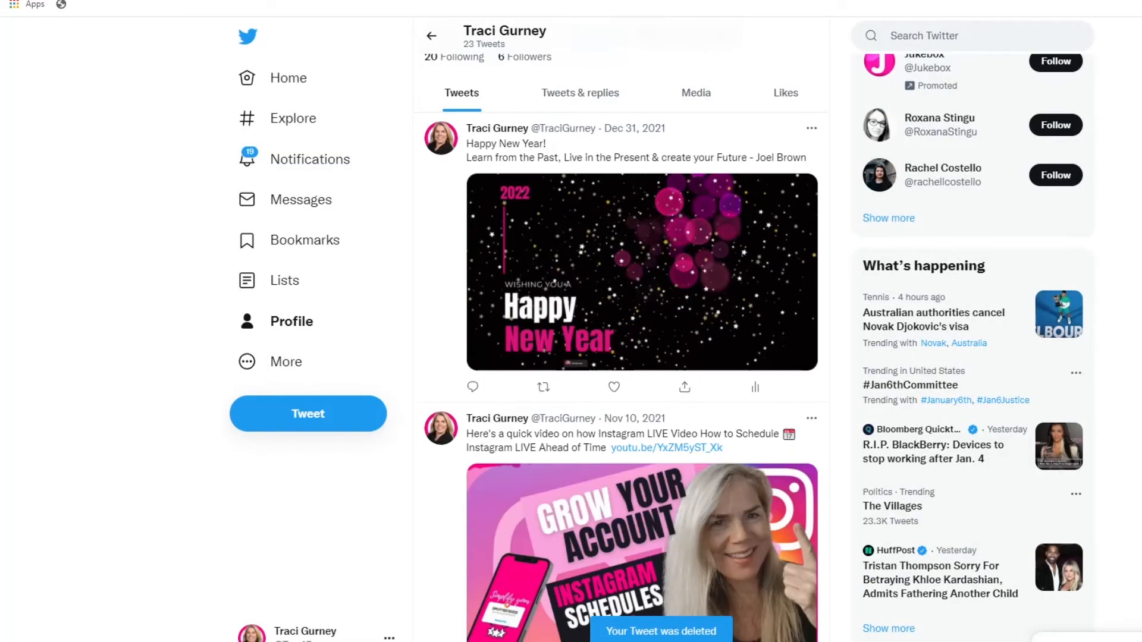
mouse_move(309, 158)
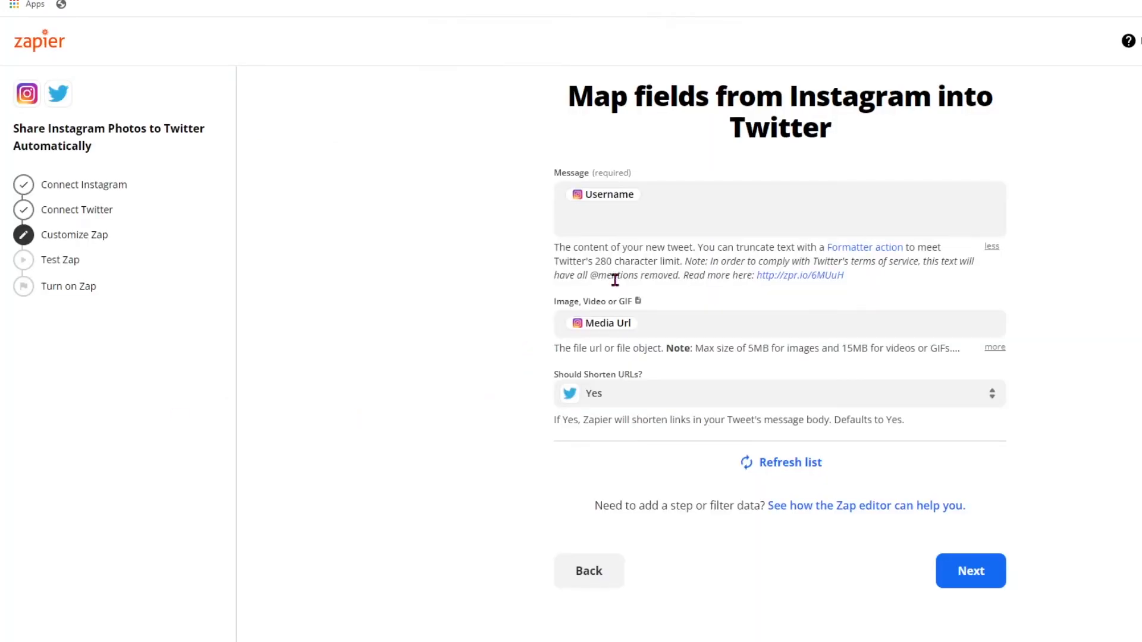
Reopen the tweet Message field's Instagram data list showing the Username mapping.
left_click(779, 209)
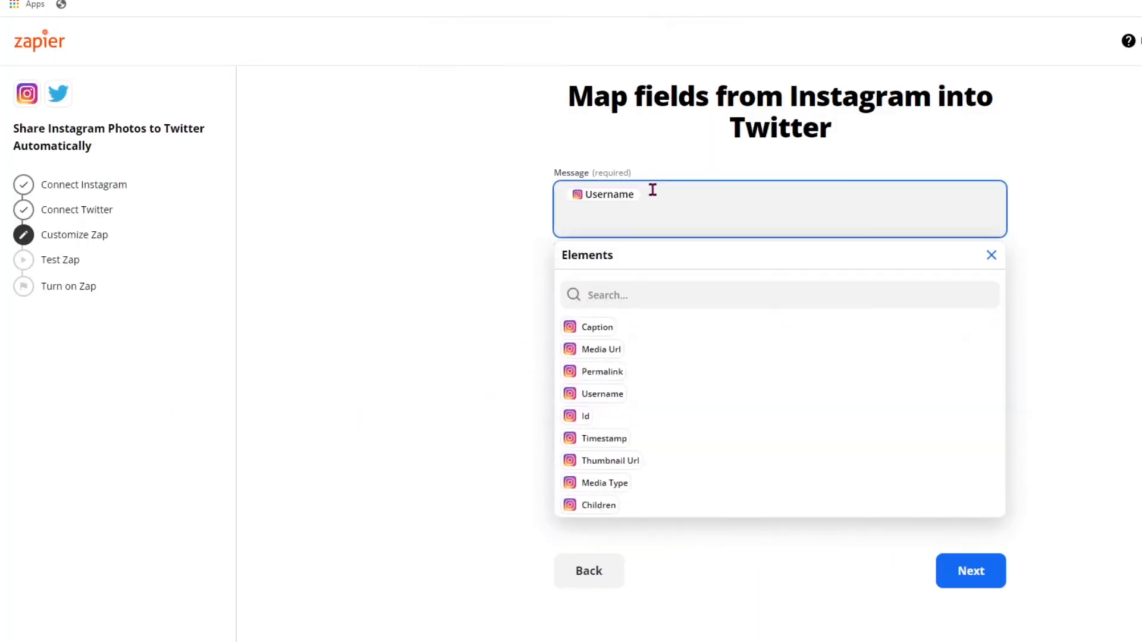
left_click(596, 326)
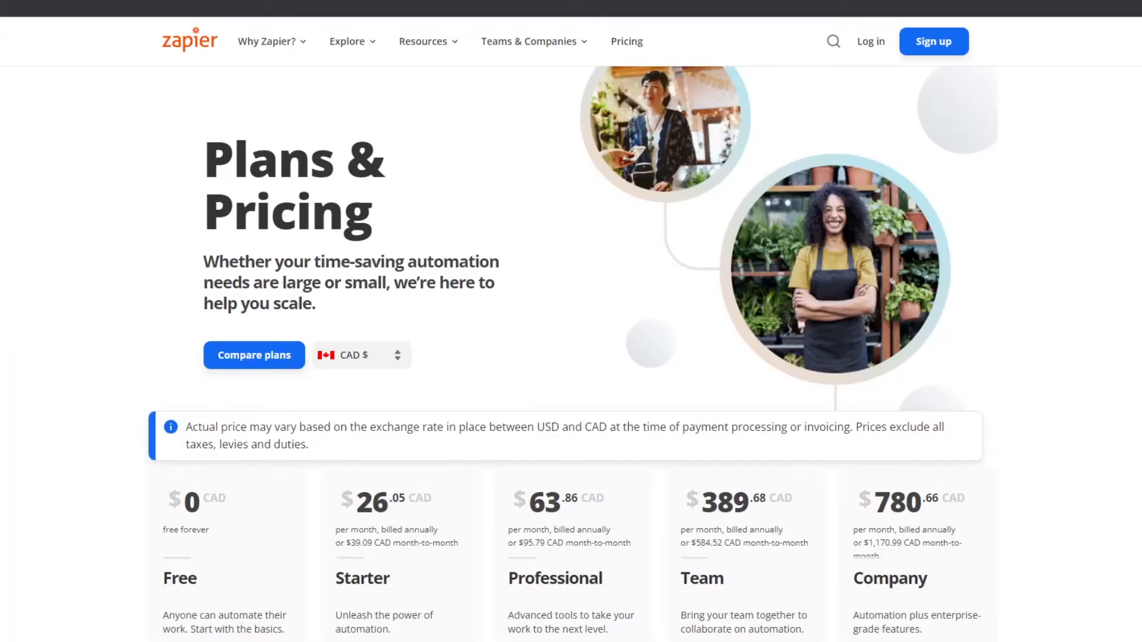
Scroll the Plans & Pricing page to the features comparison for multi-step zaps and Formatters.
scroll("down", 3)
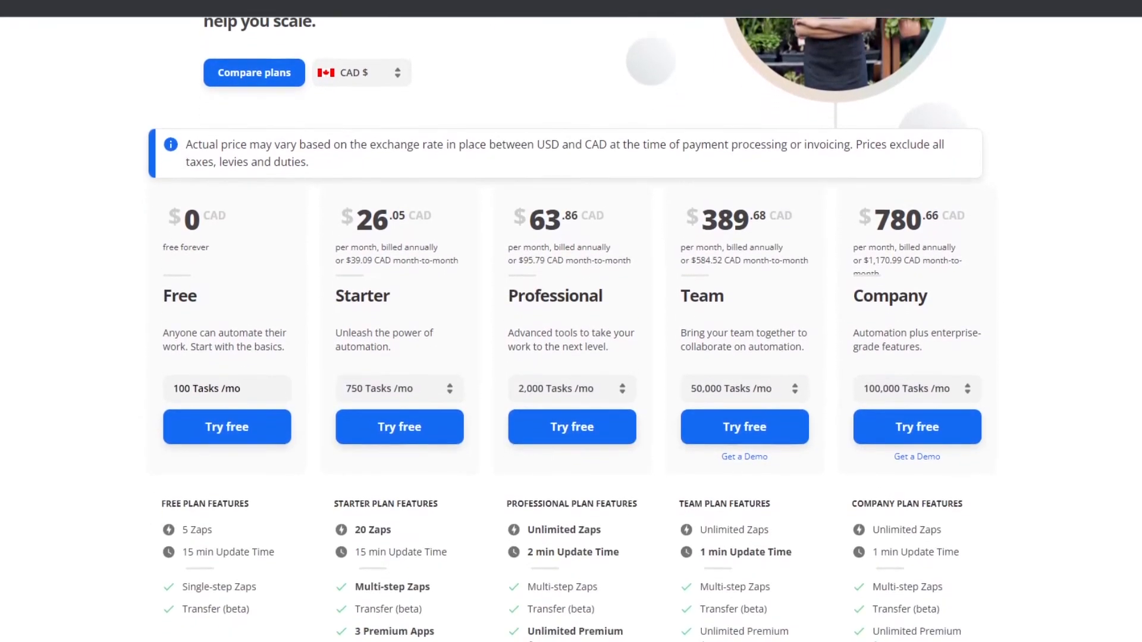
scroll("down", 3)
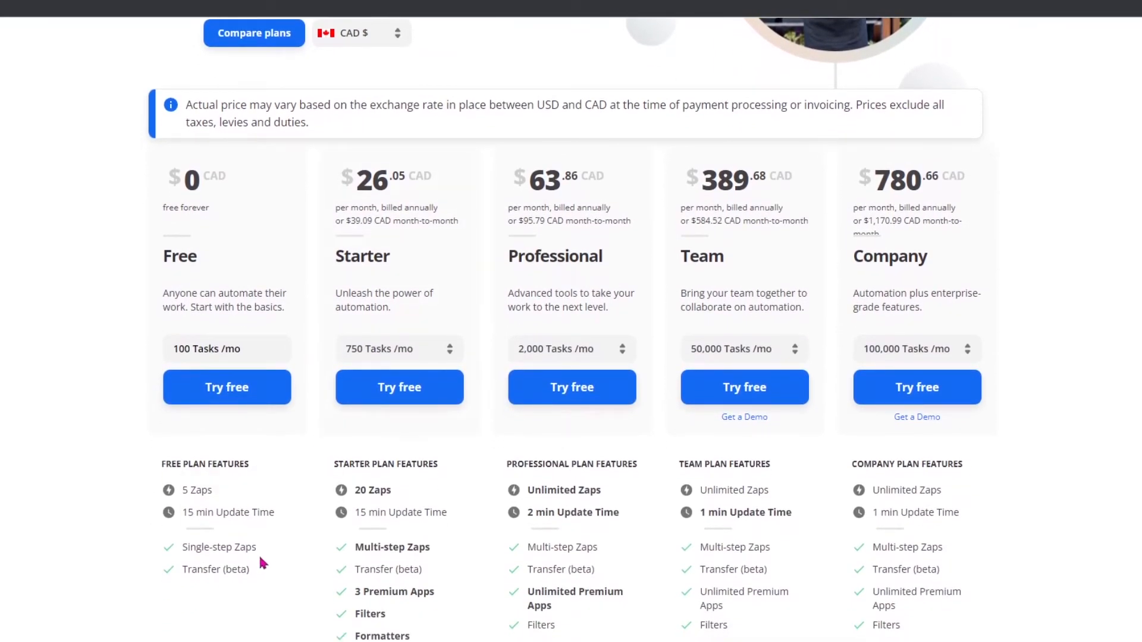
double_click(219, 547)
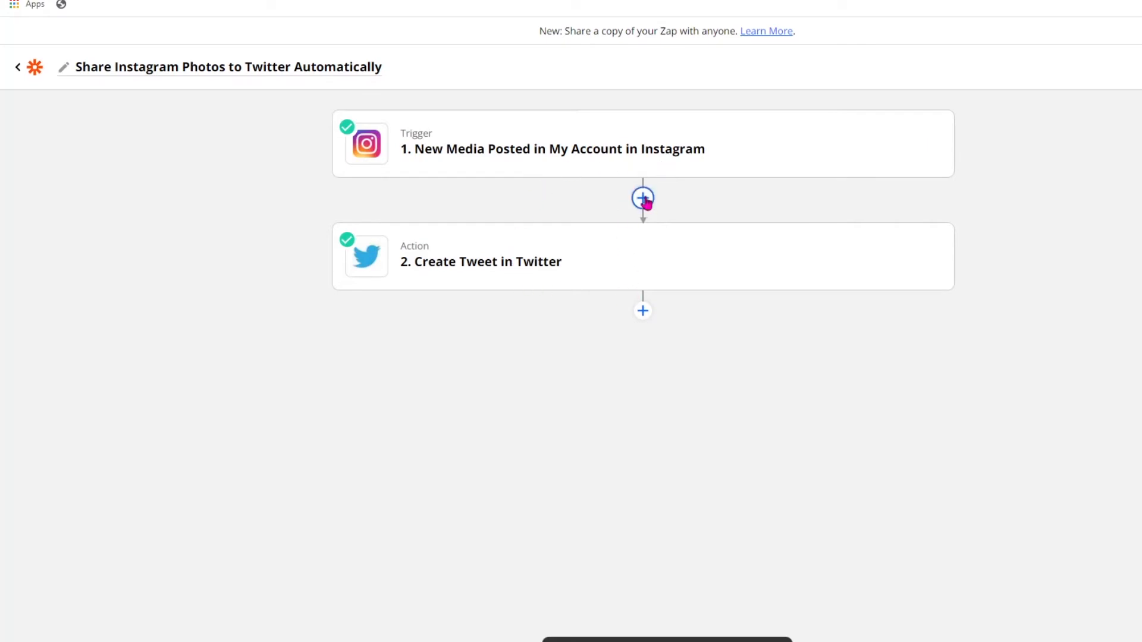
Insert a Formatter step with the Text event between the trigger and the tweet action.
left_click(642, 199)
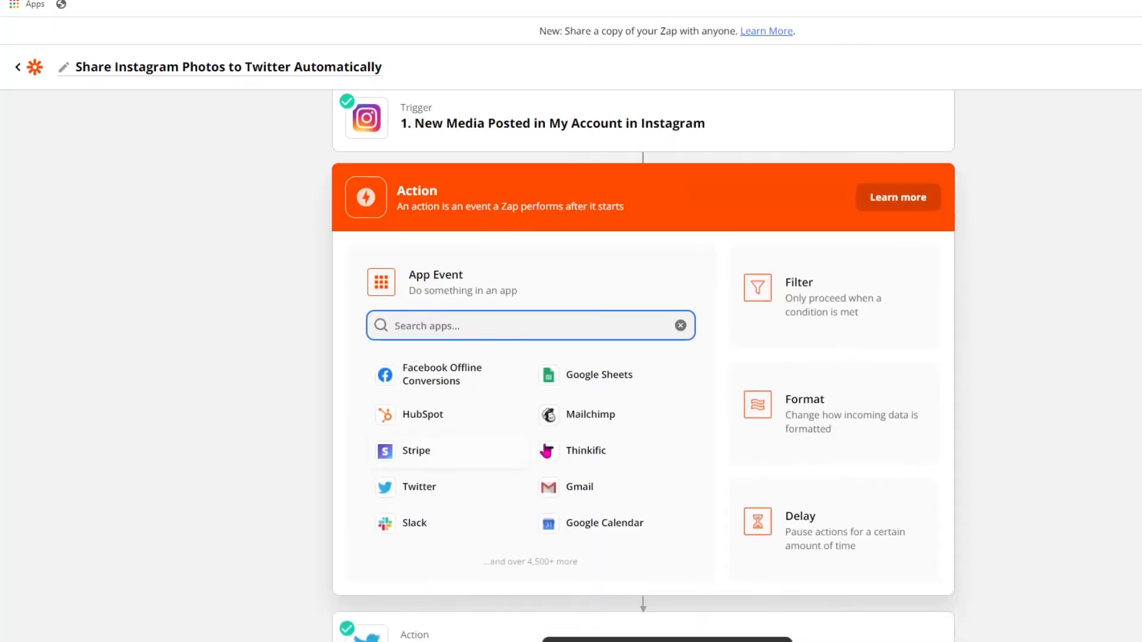
type("f")
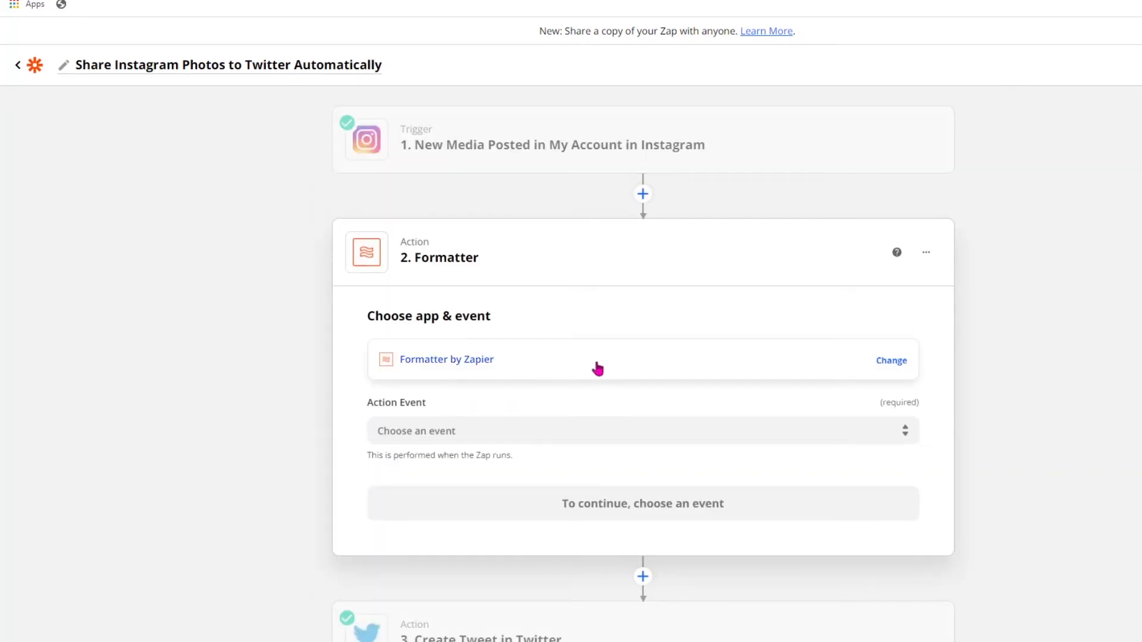
left_click(642, 430)
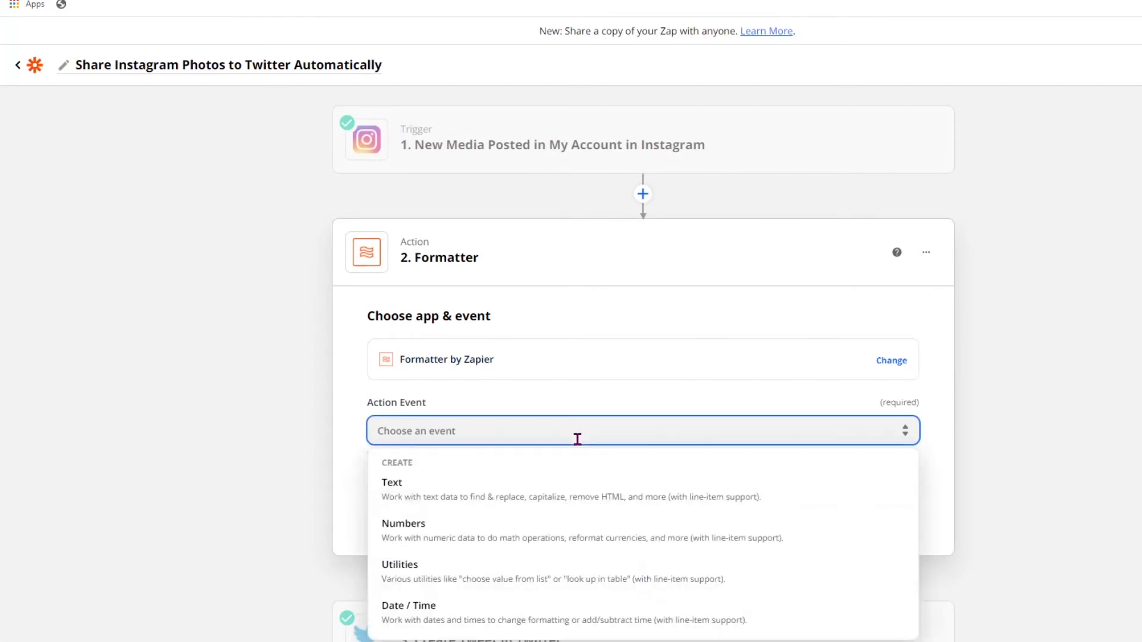
left_click(391, 482)
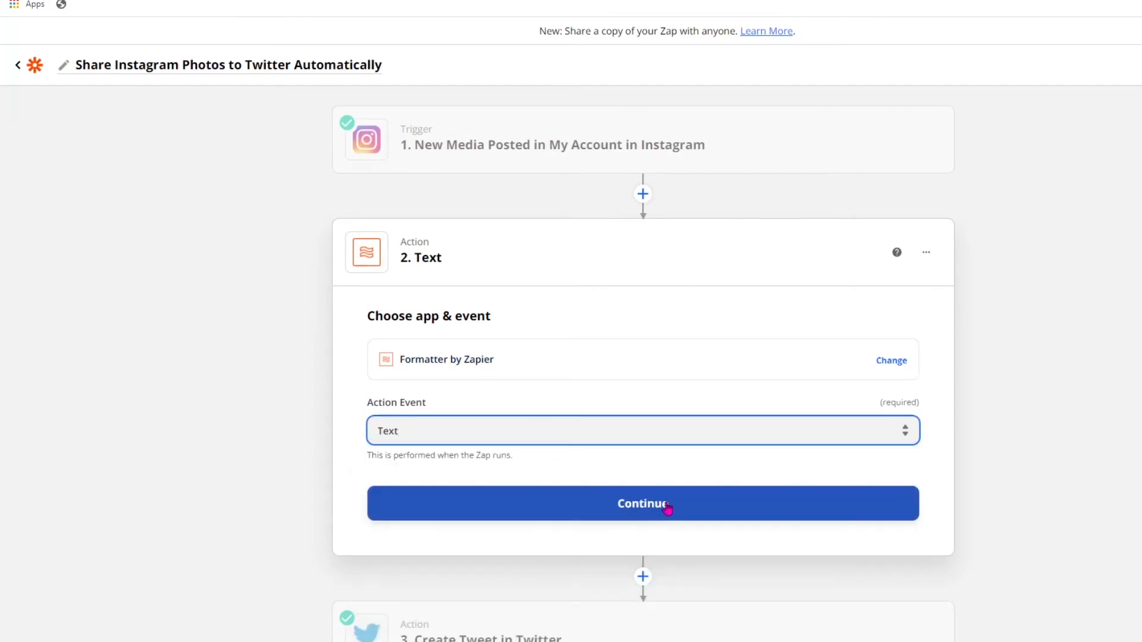
left_click(642, 503)
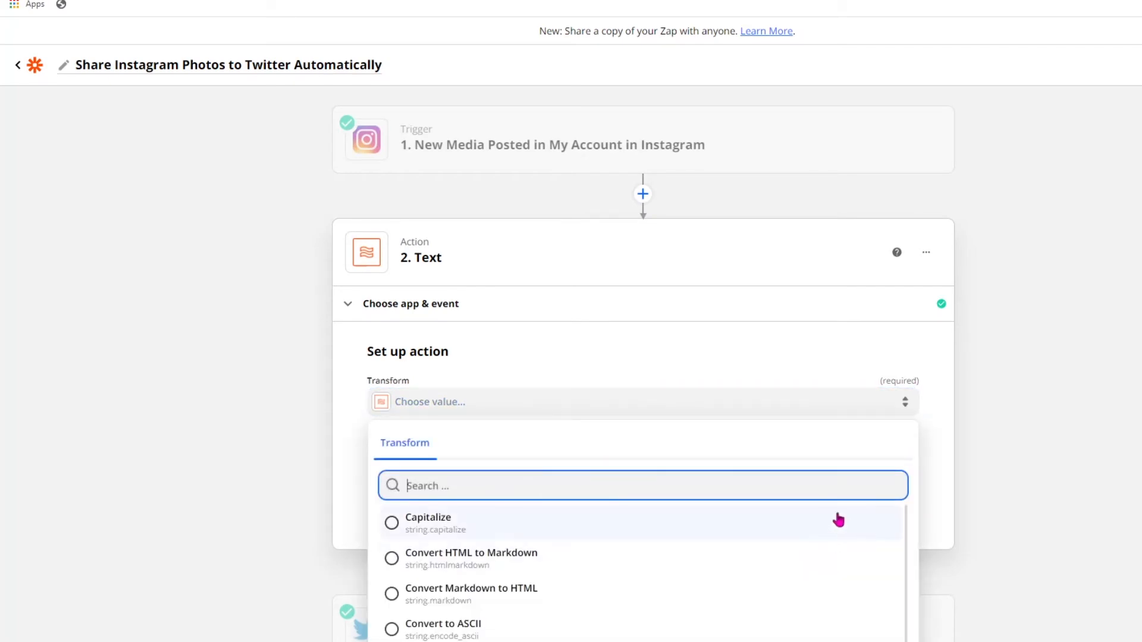
Choose the Truncate transform on the Instagram caption with Max Length 160 and continue.
type("trun")
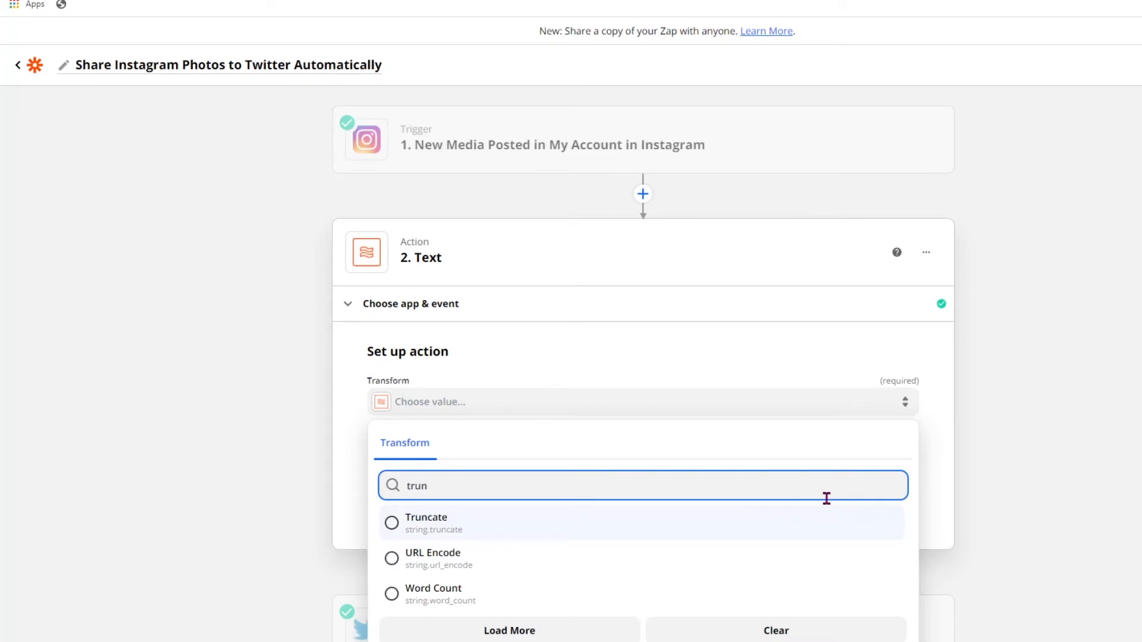
left_click(426, 522)
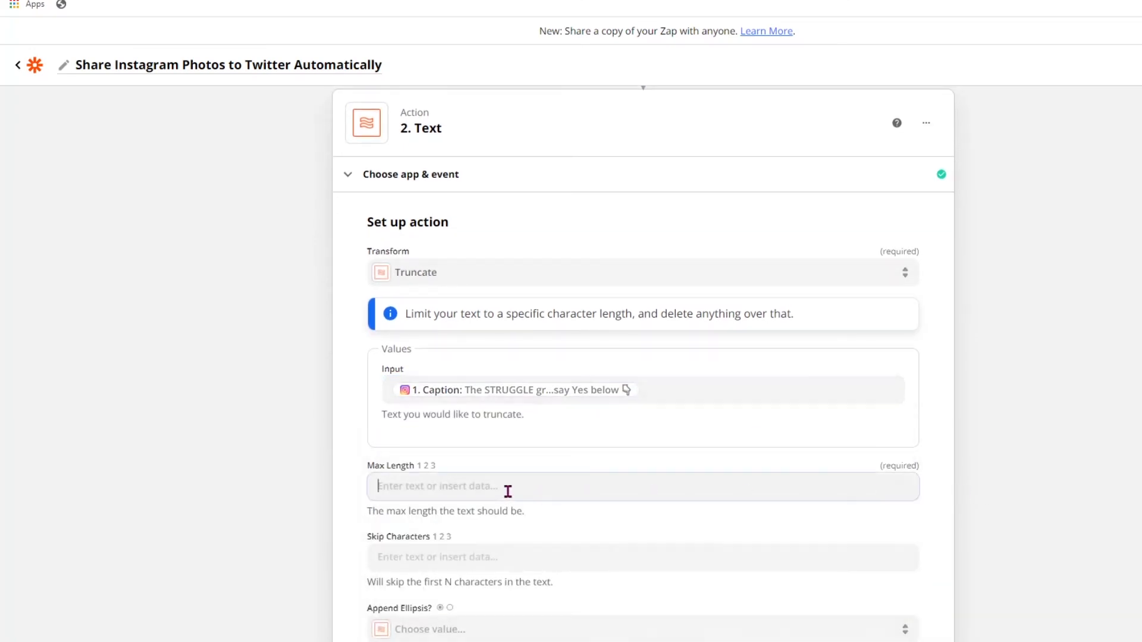
left_click(641, 485)
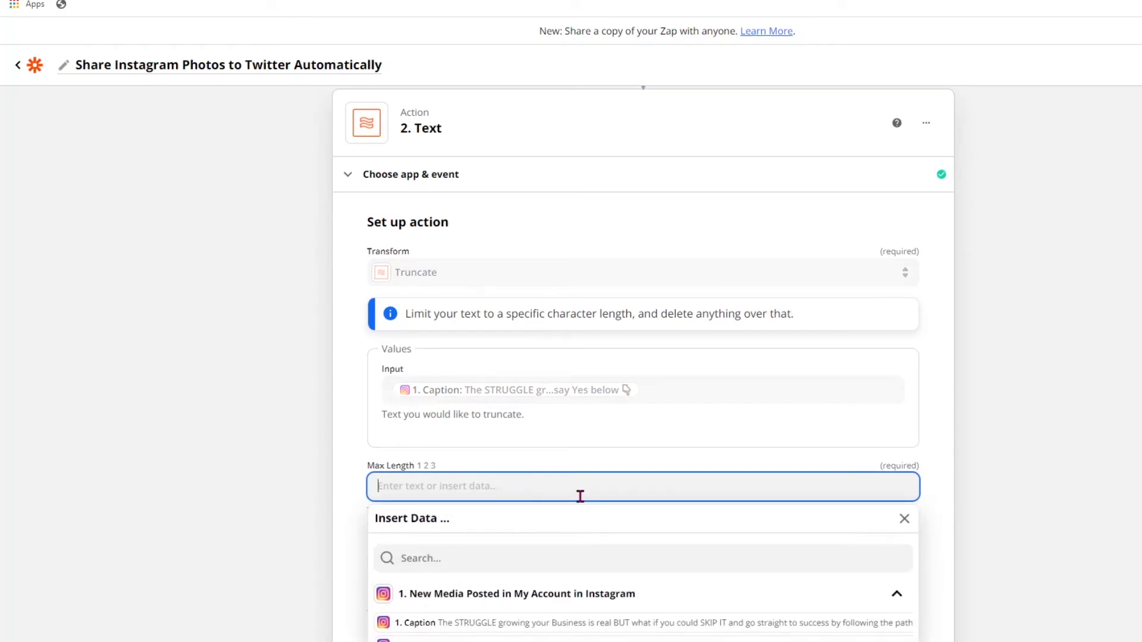
type("160")
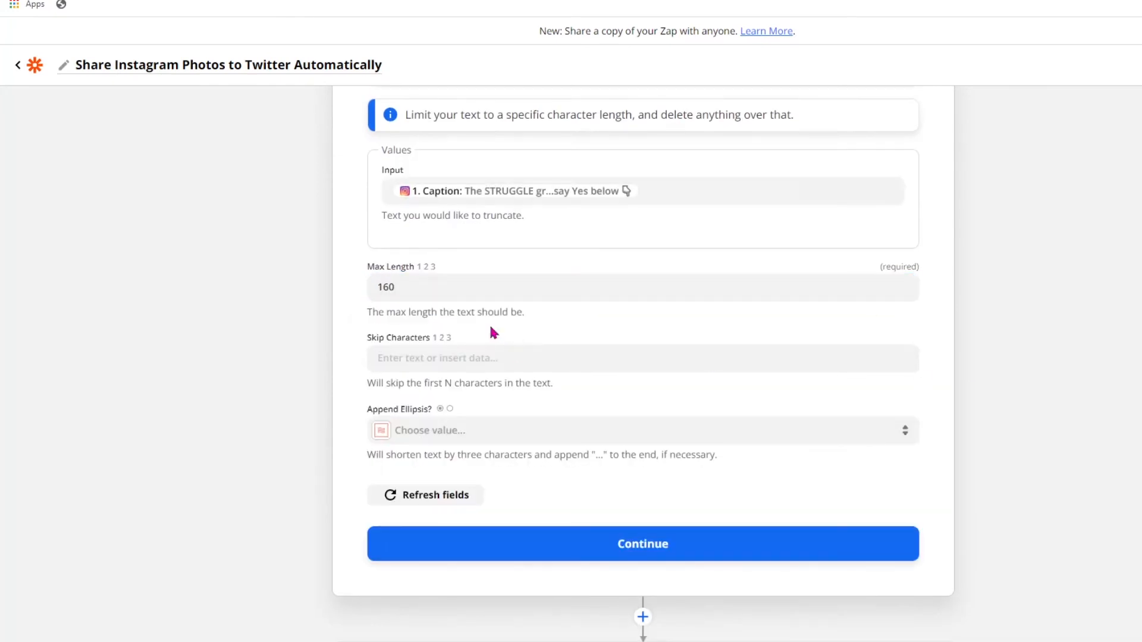
left_click(641, 544)
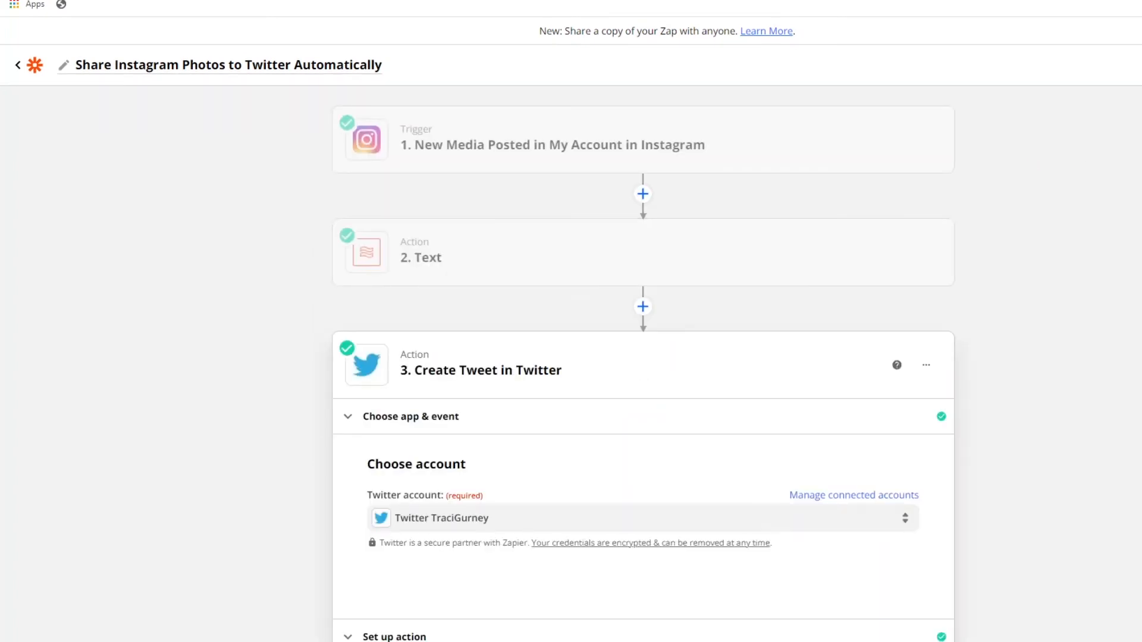
Map the tweet Message to the Formatter's truncated Text output and send a successful test tweet.
scroll("down", 3)
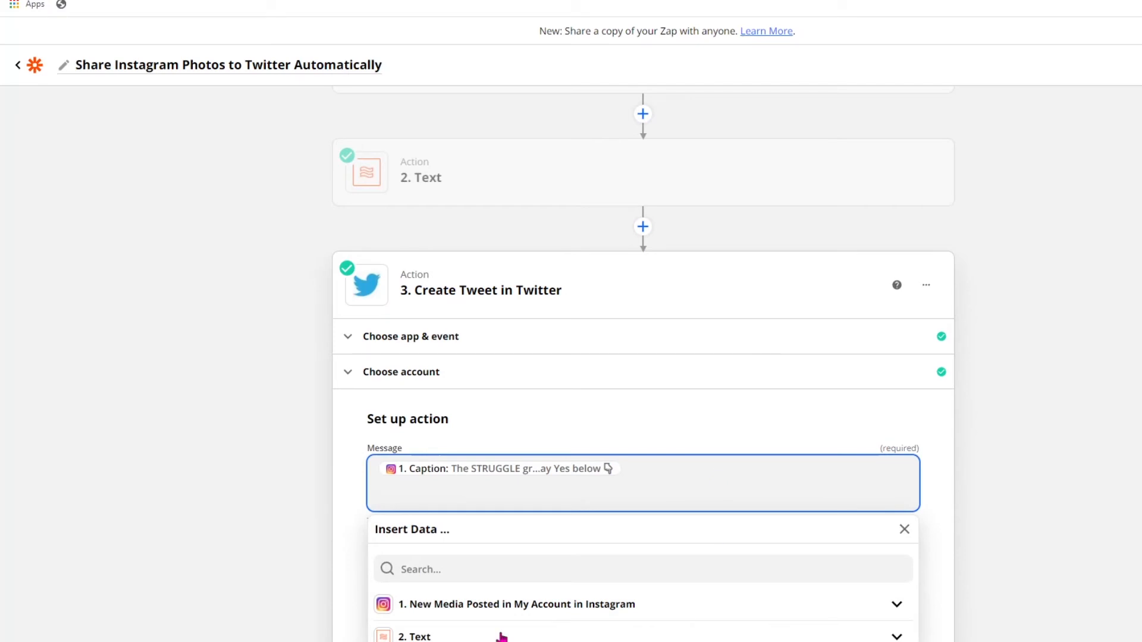
left_click(422, 636)
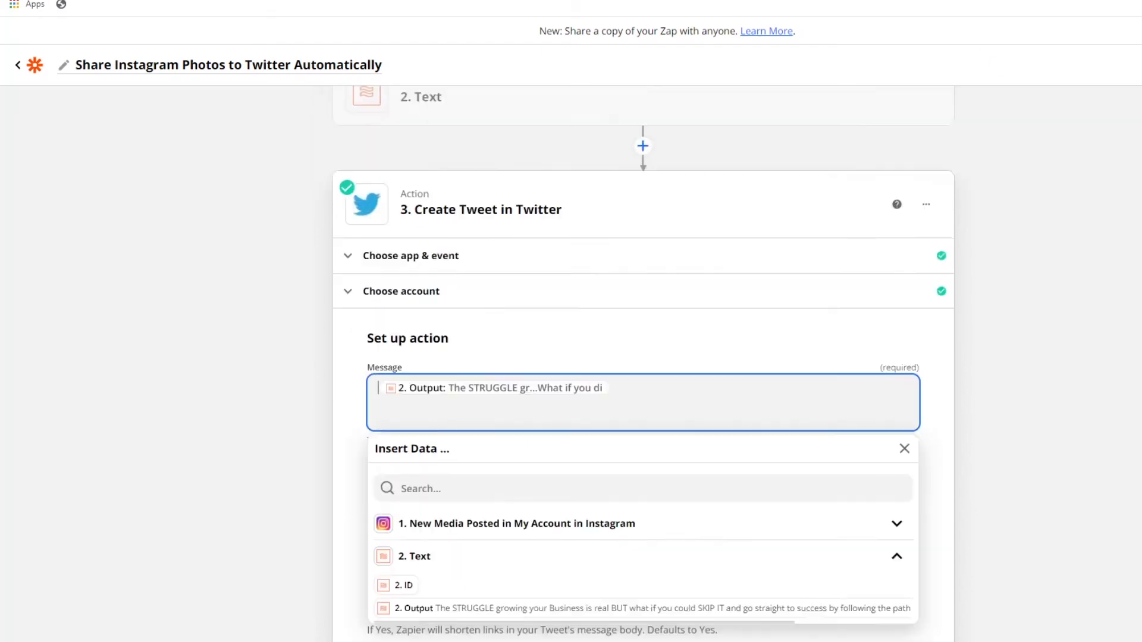
scroll("down", 3)
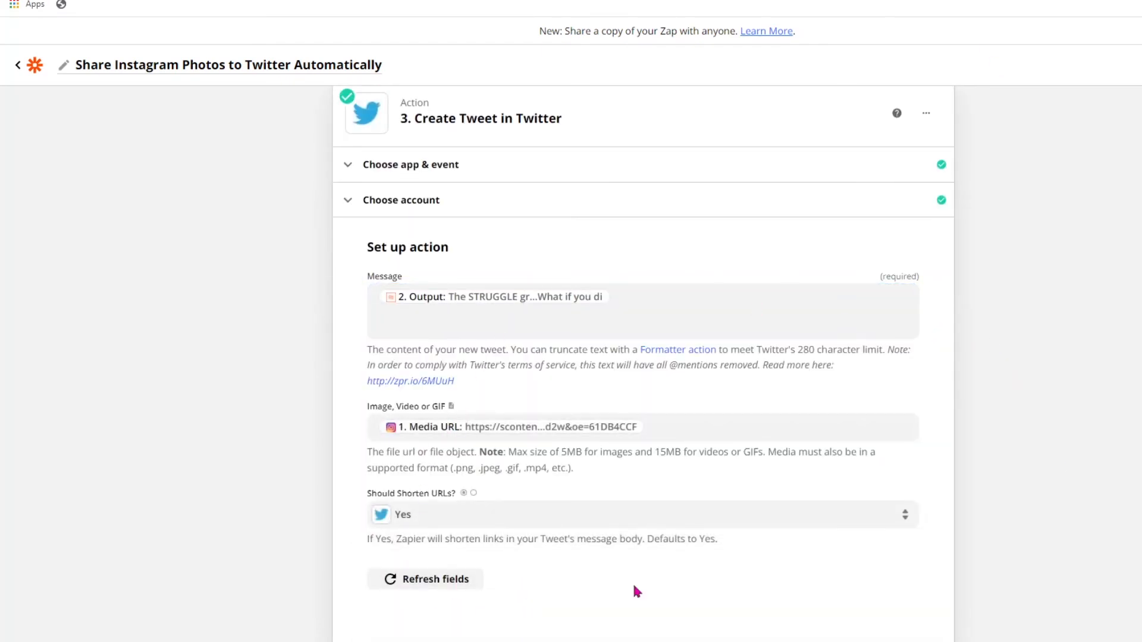
scroll("down", 3)
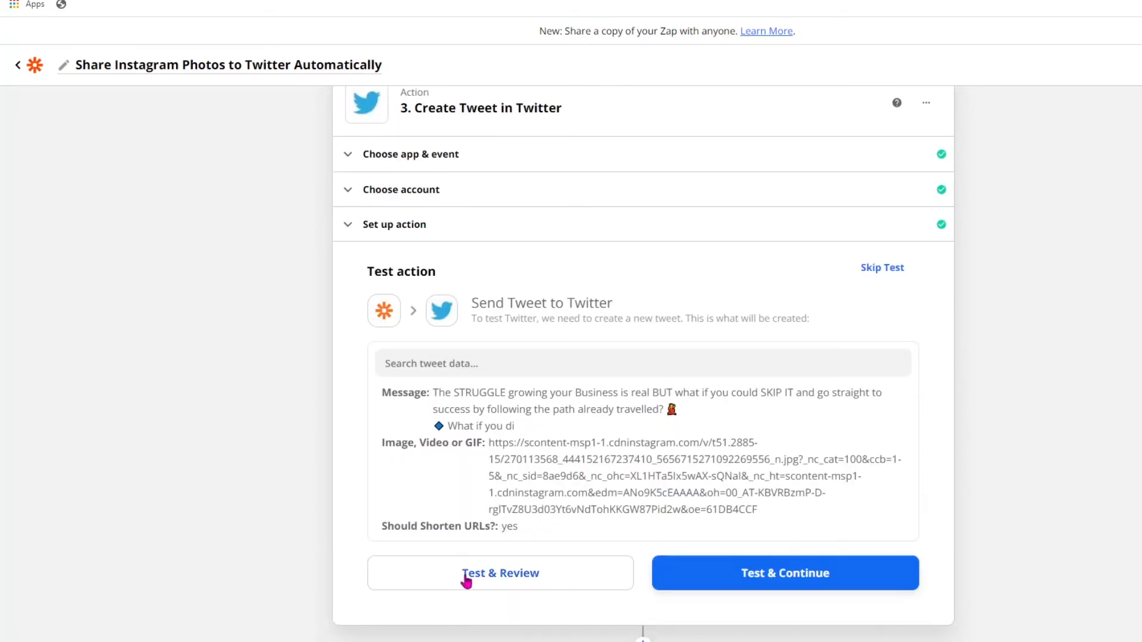
left_click(500, 572)
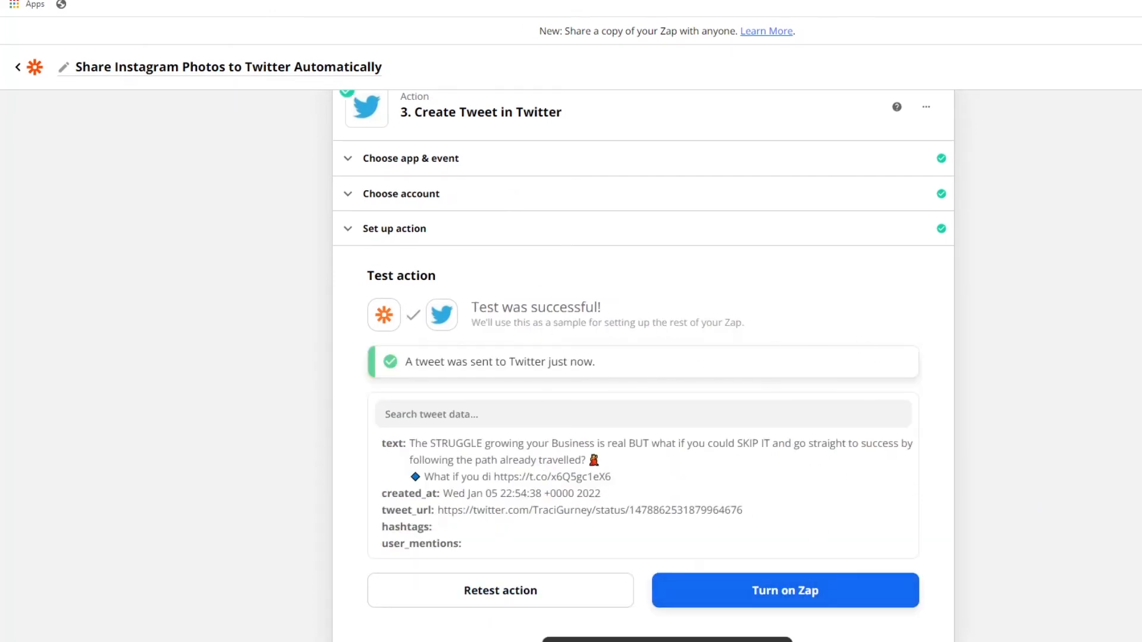
left_click(783, 590)
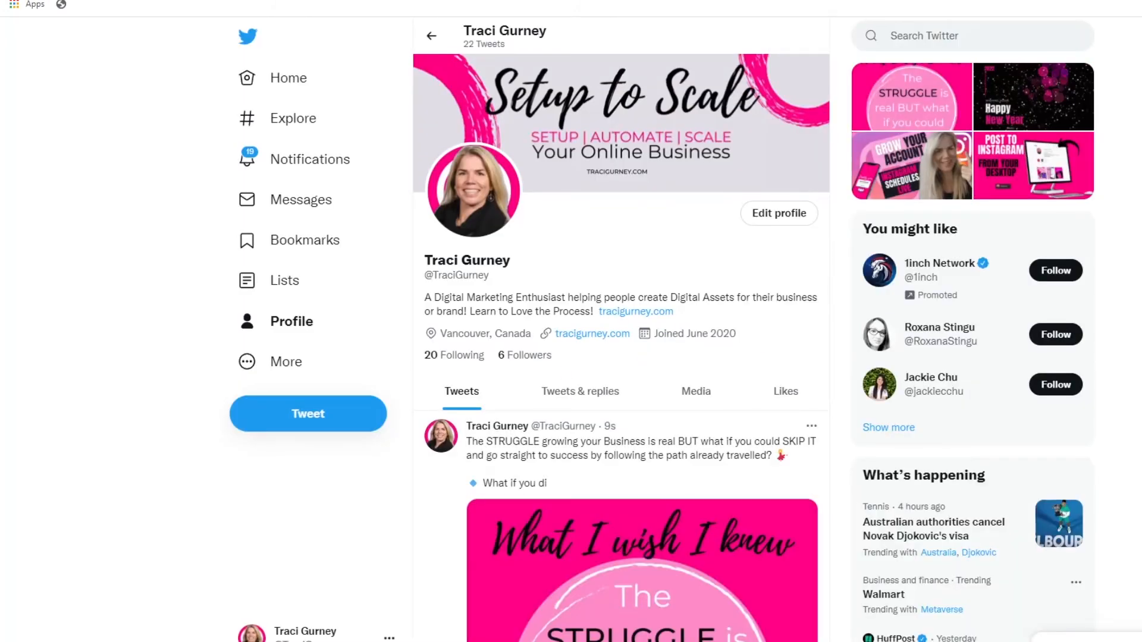
scroll("down", 3)
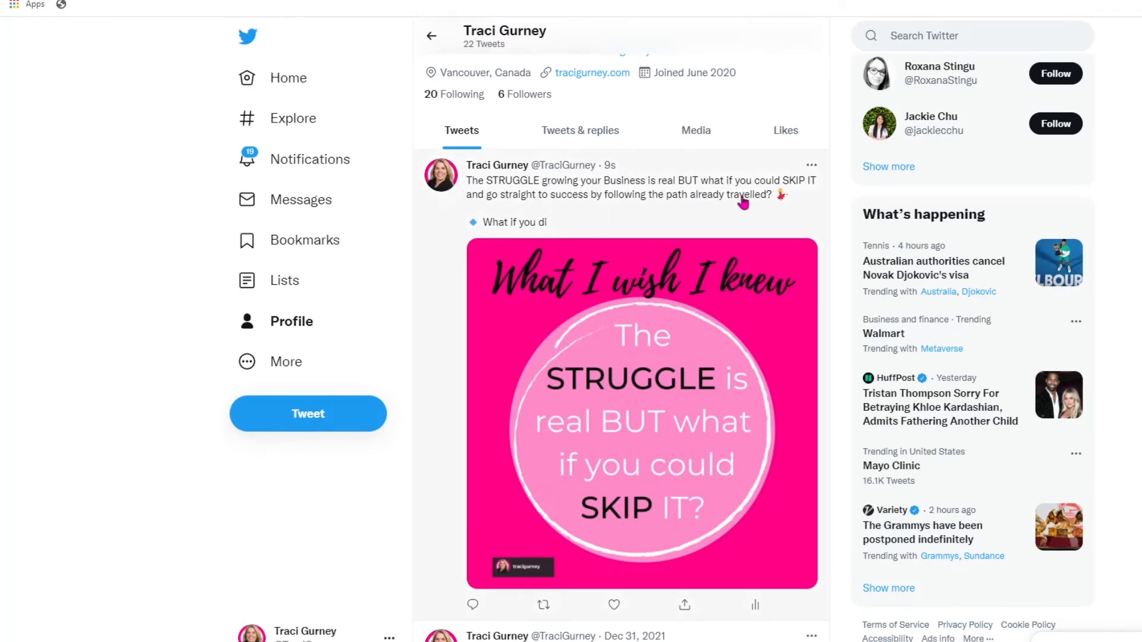
mouse_move(523, 228)
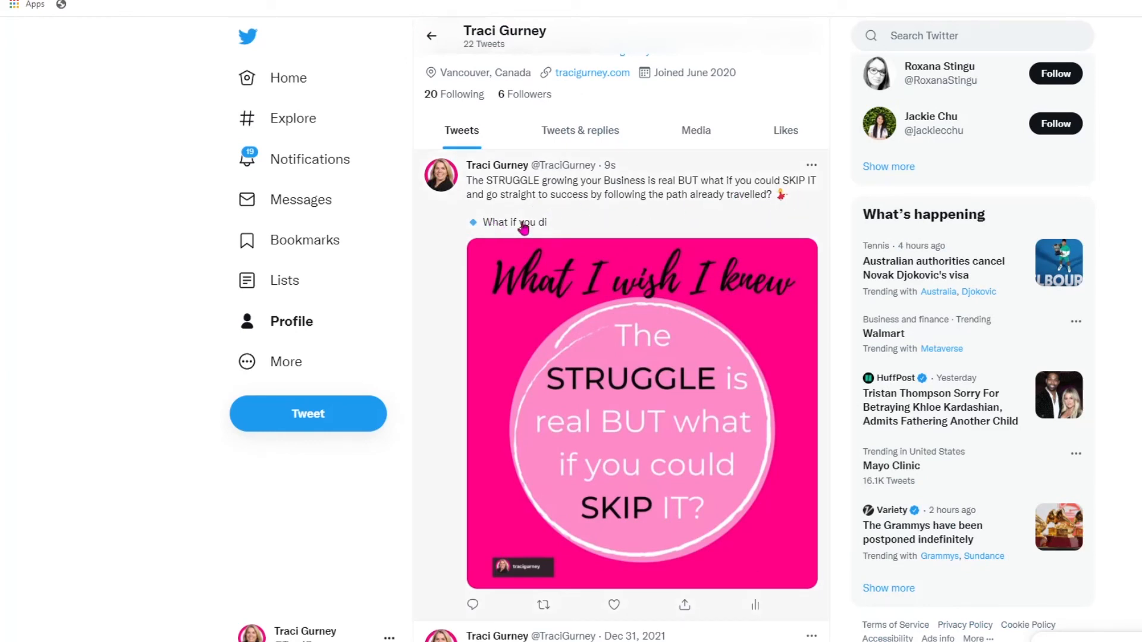
mouse_move(881, 237)
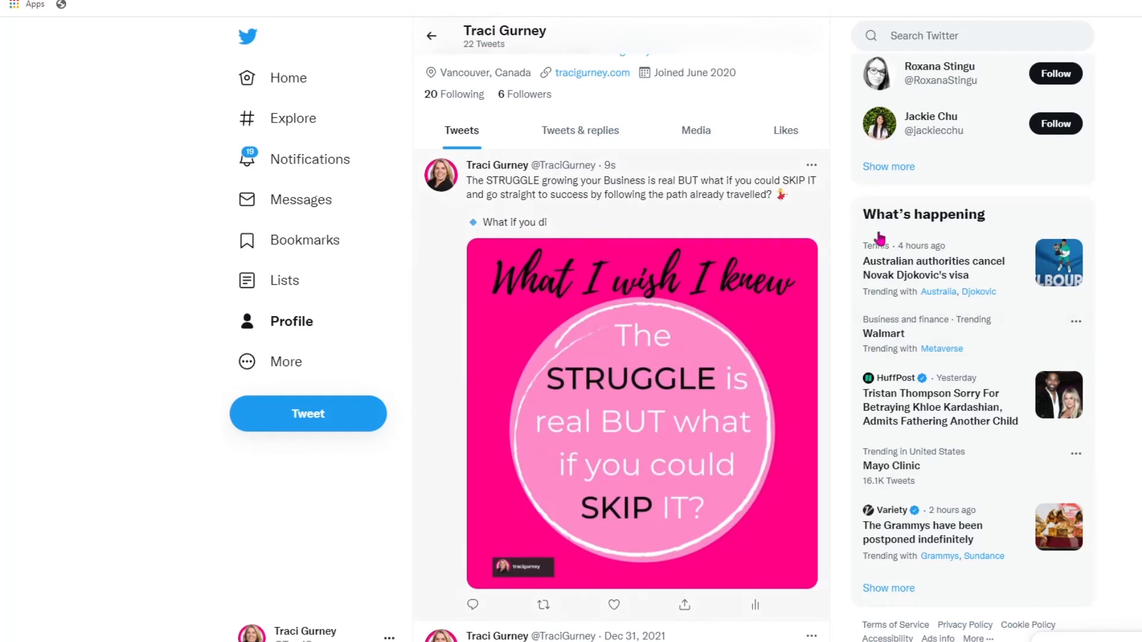
mouse_move(654, 394)
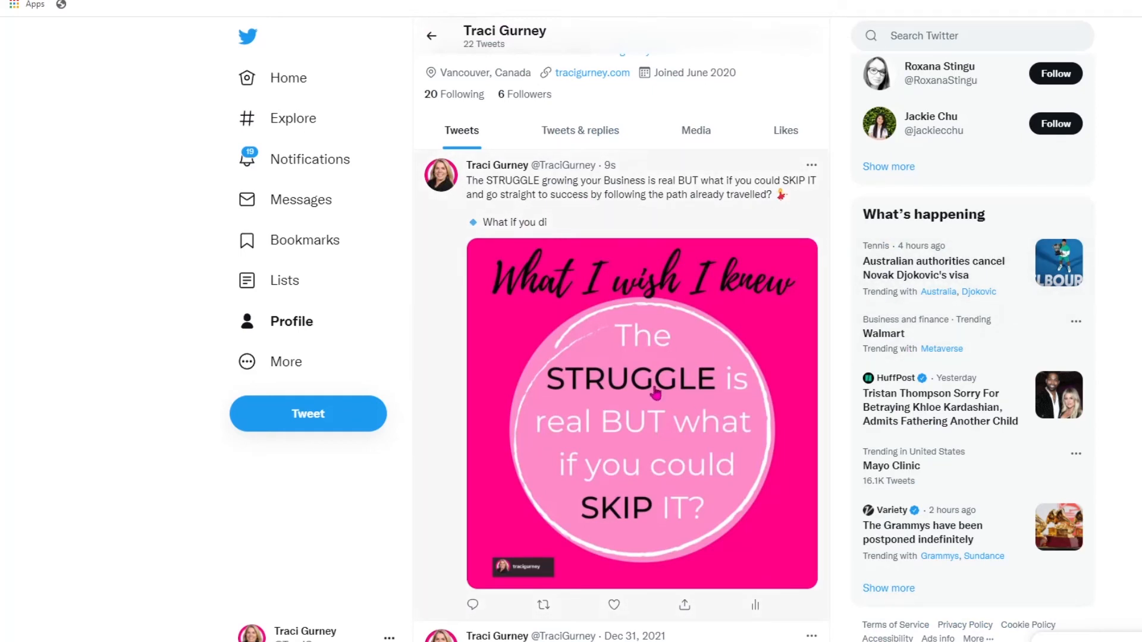
mouse_move(546, 213)
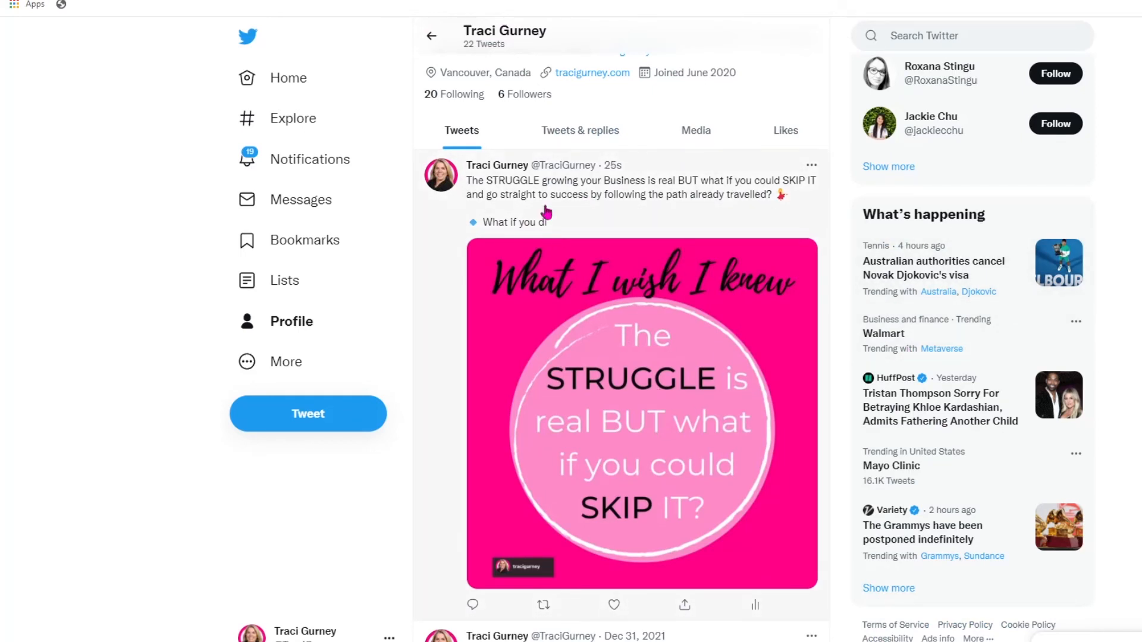
mouse_move(735, 224)
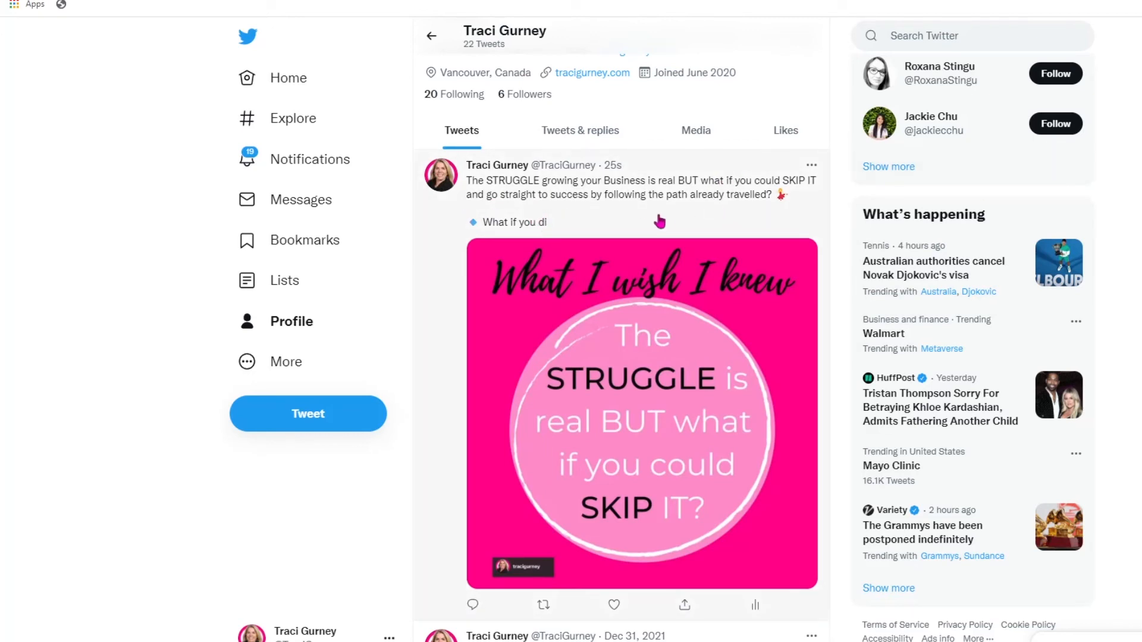
mouse_move(592, 225)
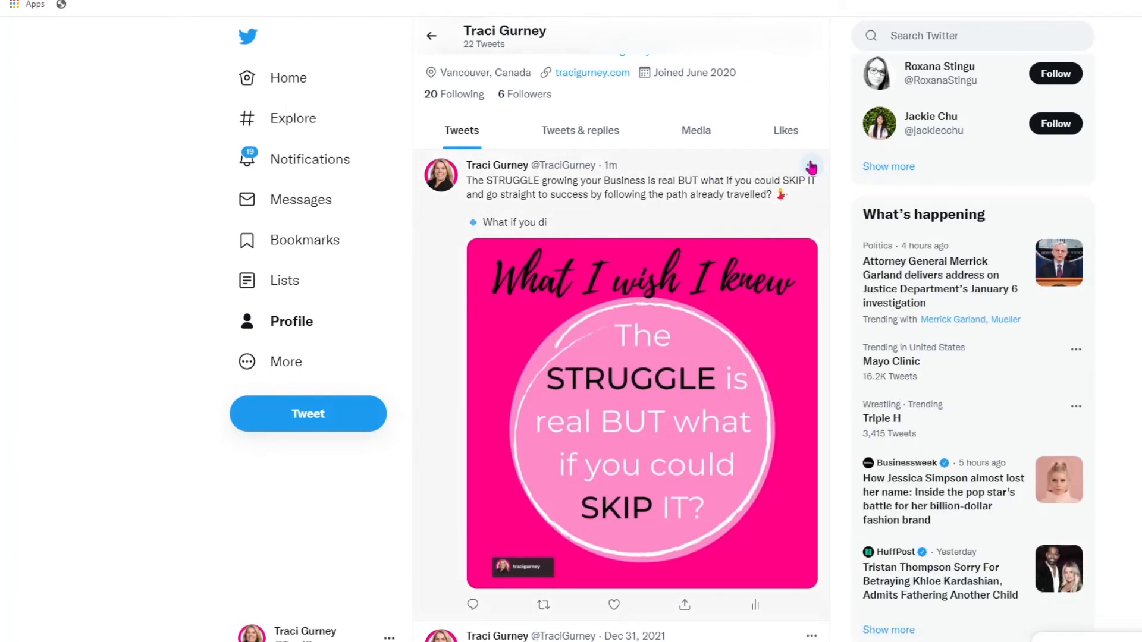
left_click(810, 165)
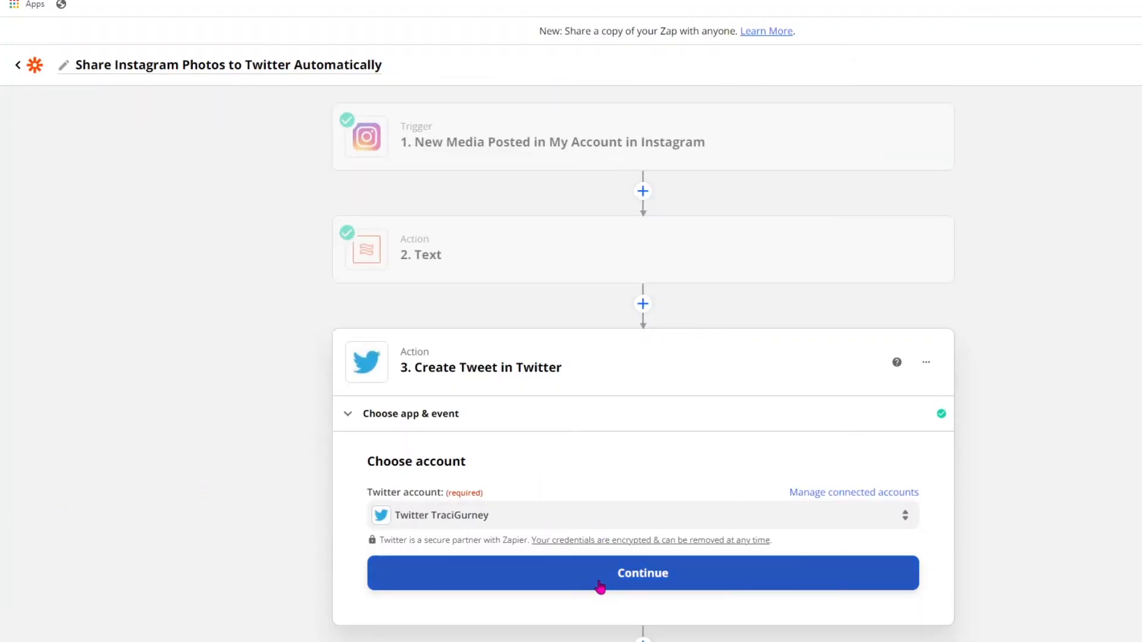
Append the Instagram Permalink after the shortened caption in Message and send another test tweet.
left_click(642, 572)
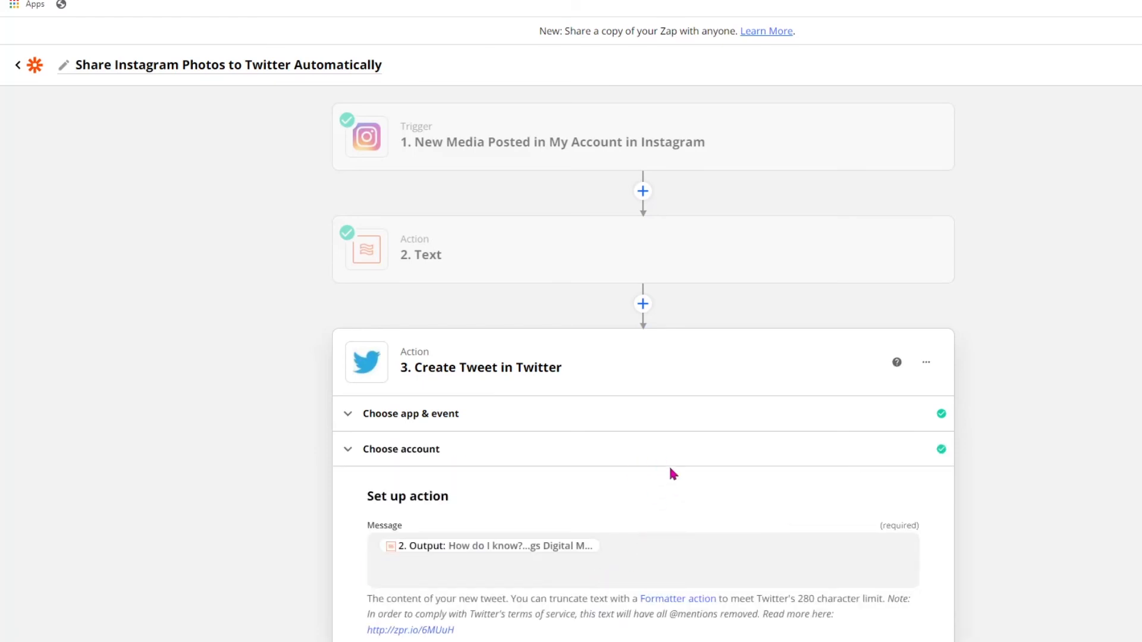
scroll("down", 3)
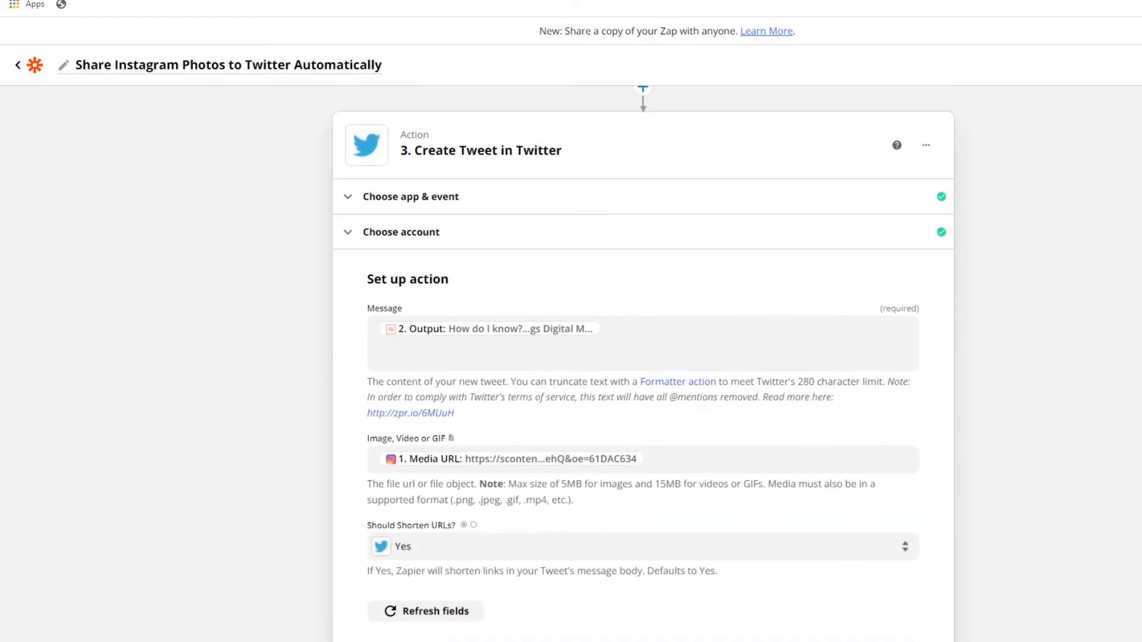
left_click(641, 343)
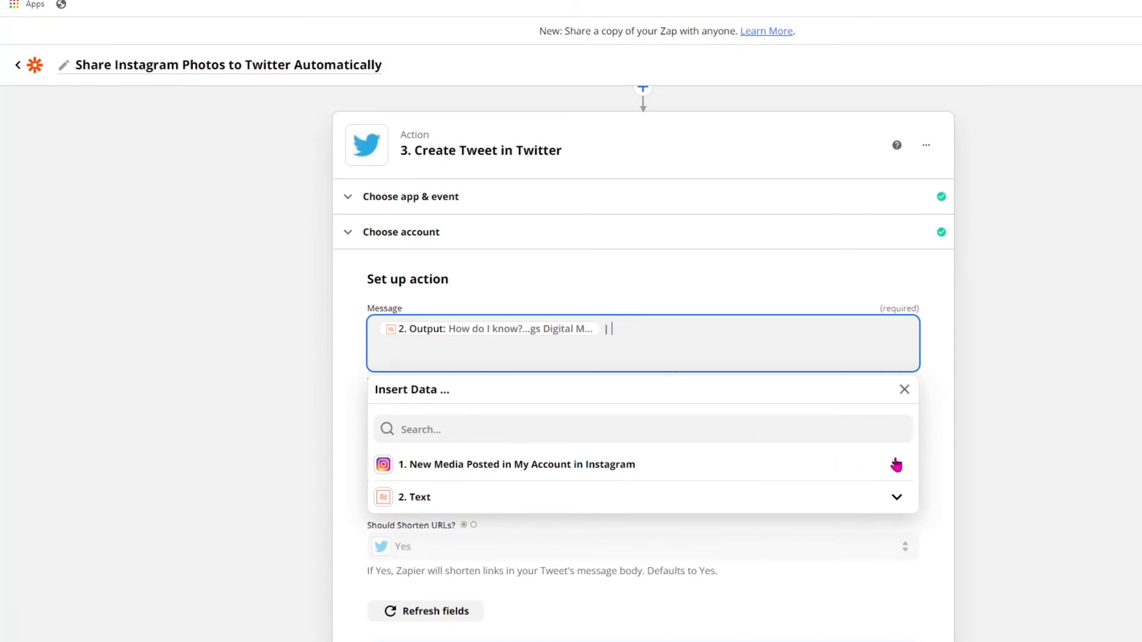
left_click(518, 464)
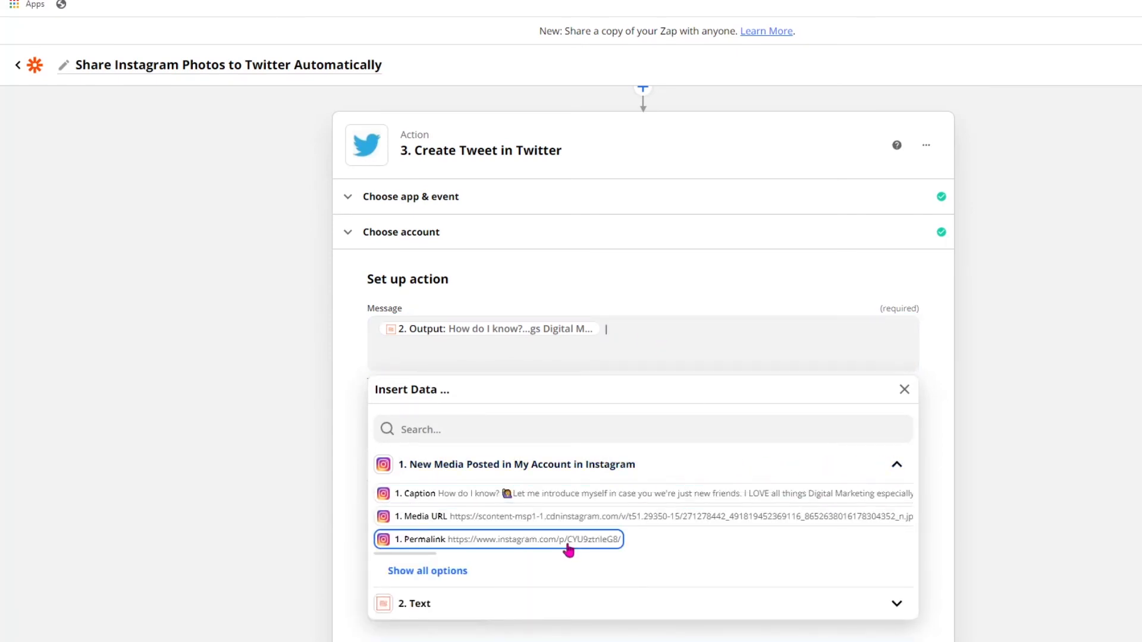
left_click(498, 540)
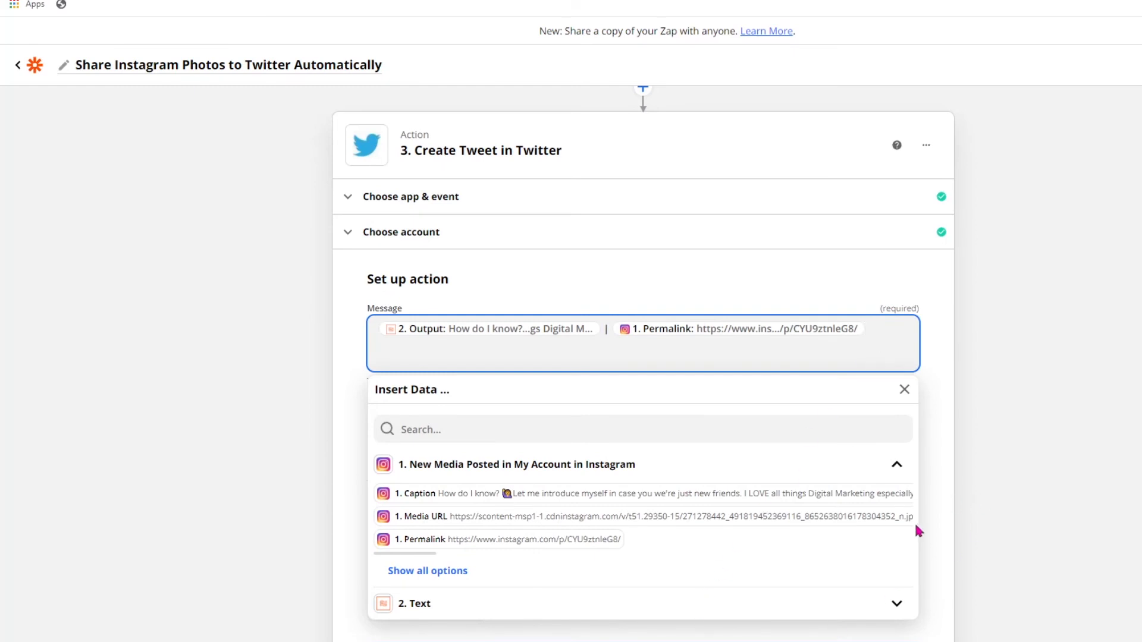
left_click(904, 390)
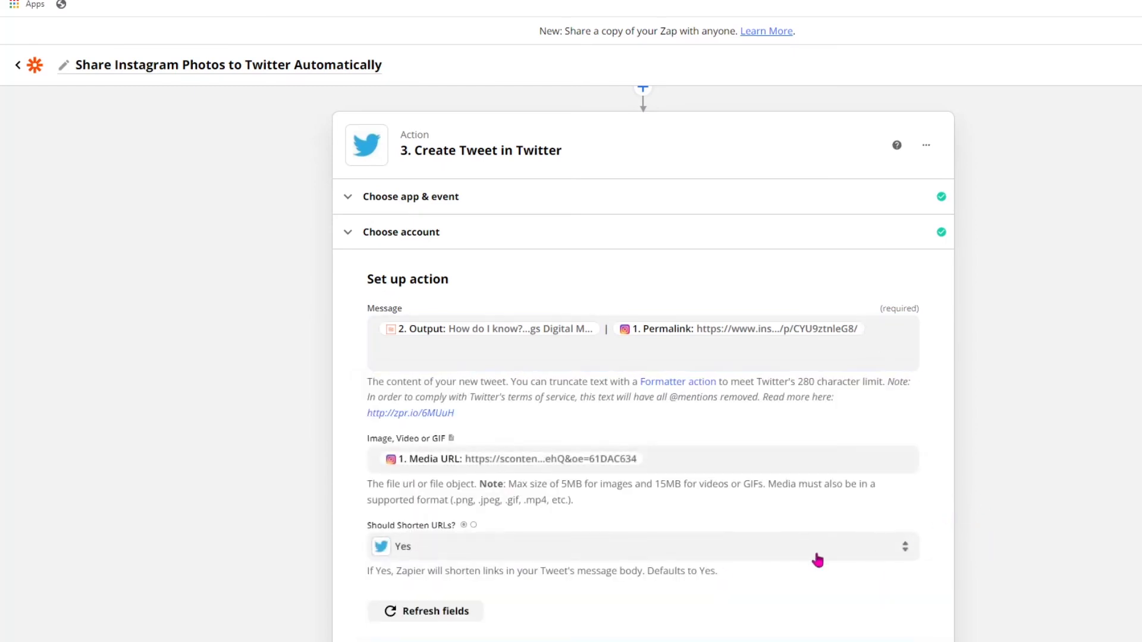
mouse_move(430, 566)
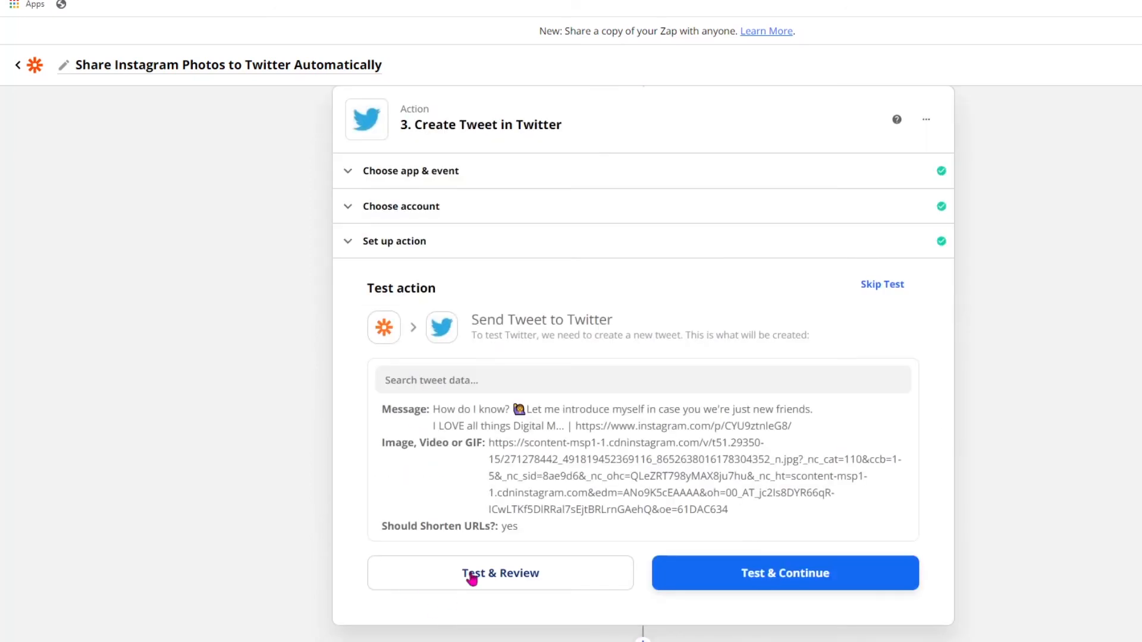
left_click(499, 573)
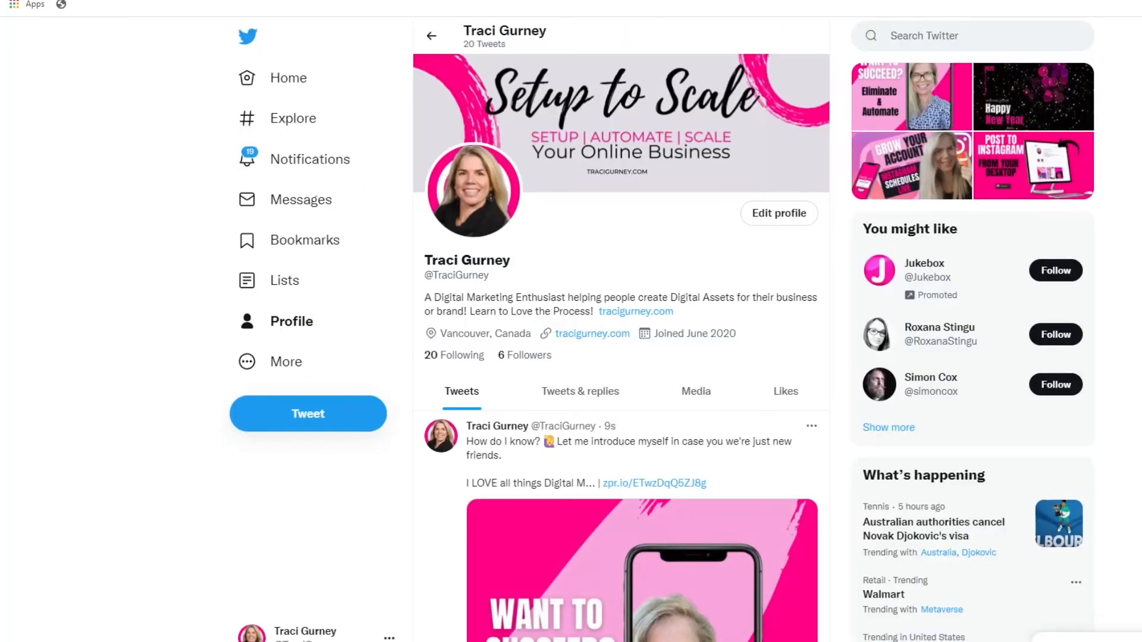
Scroll the Twitter profile to review the new tweet with shortened caption, permalink and image.
scroll("down", 3)
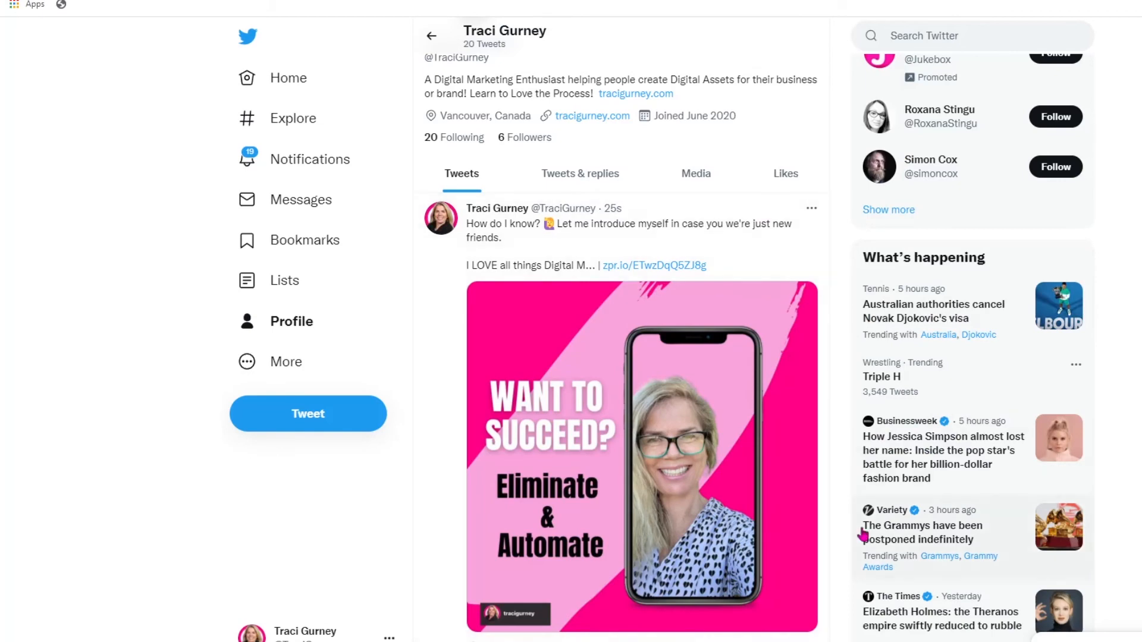
scroll("down", 3)
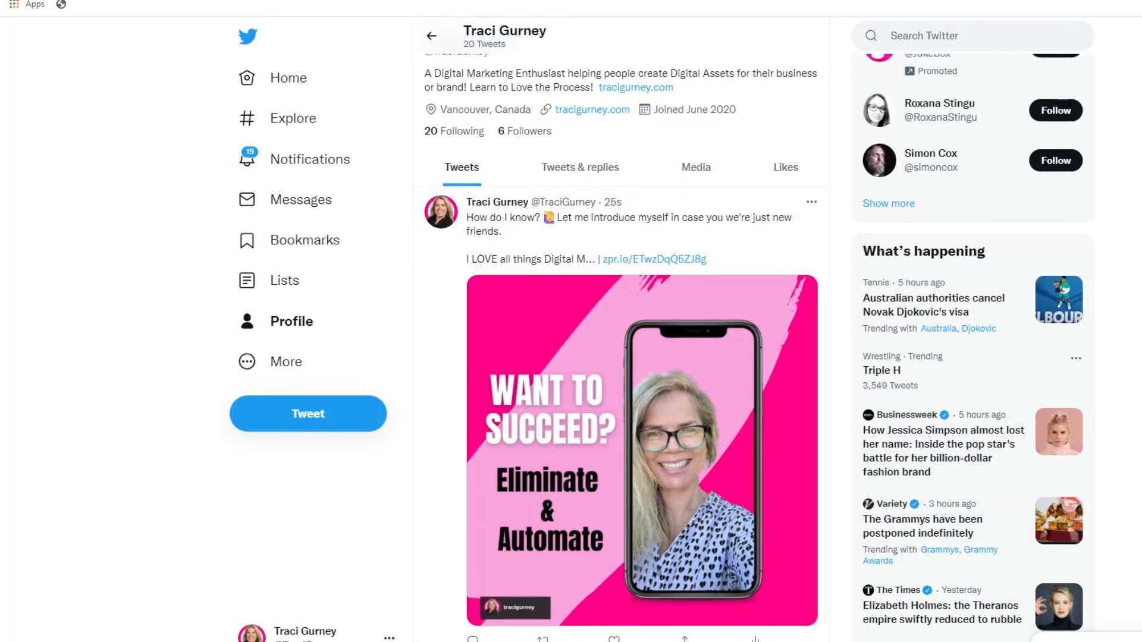
scroll("down", 3)
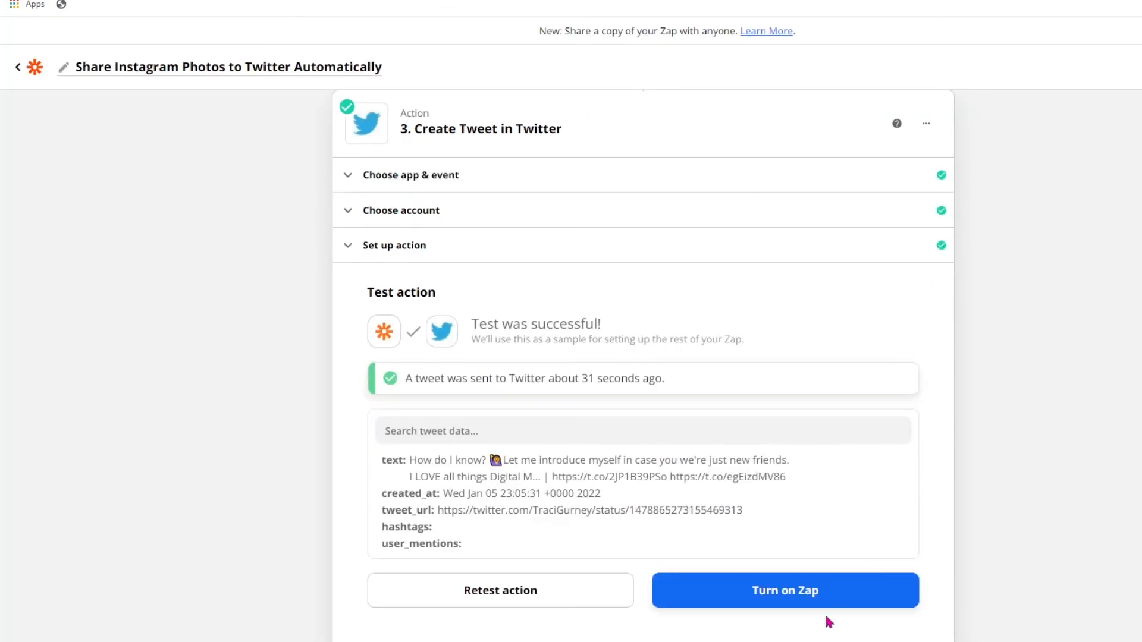
mouse_move(964, 517)
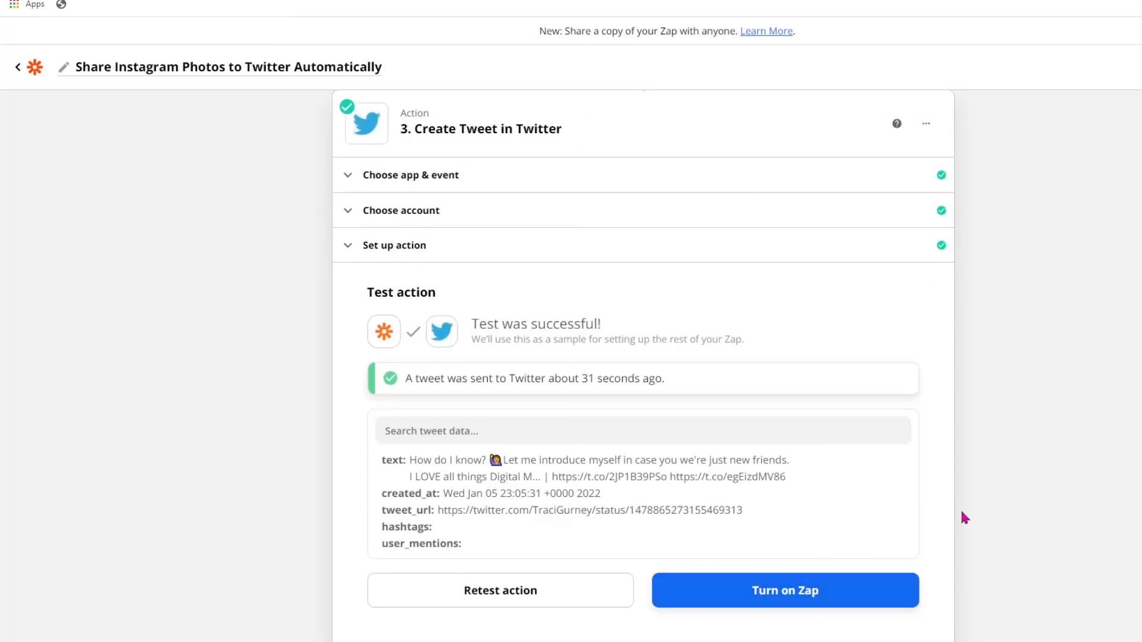